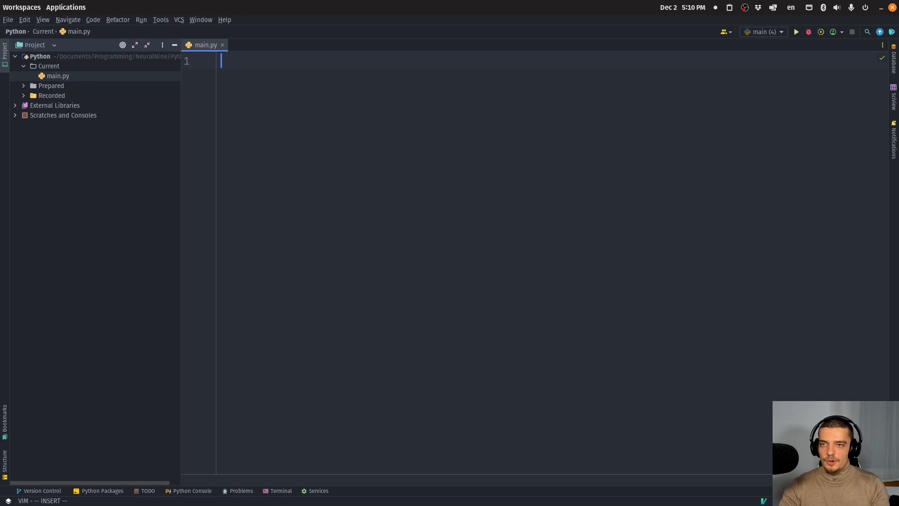
Import random and combinations from itertools at the top of main.py
type("import random")
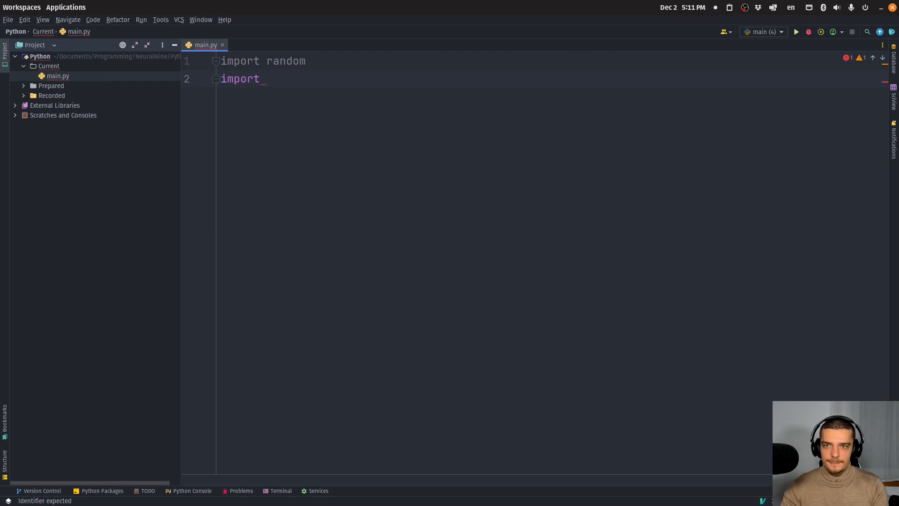
type("from i")
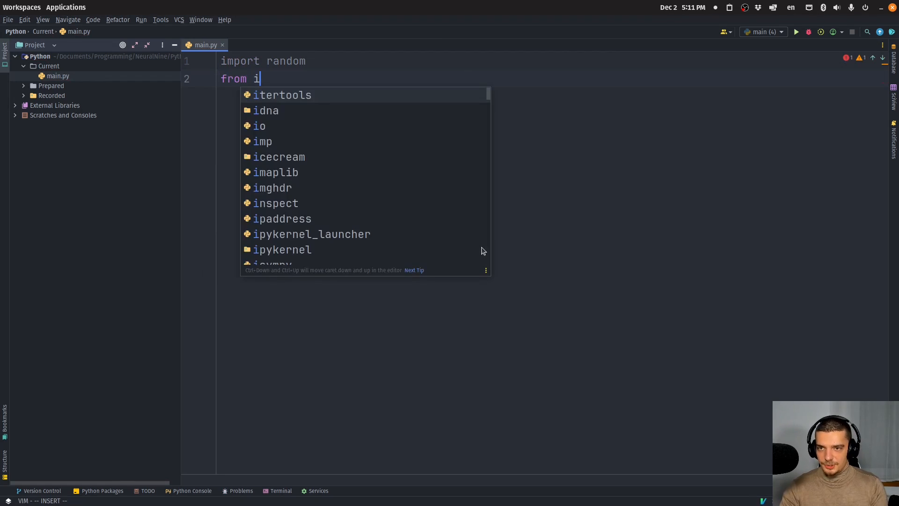
type("tertools import combinations")
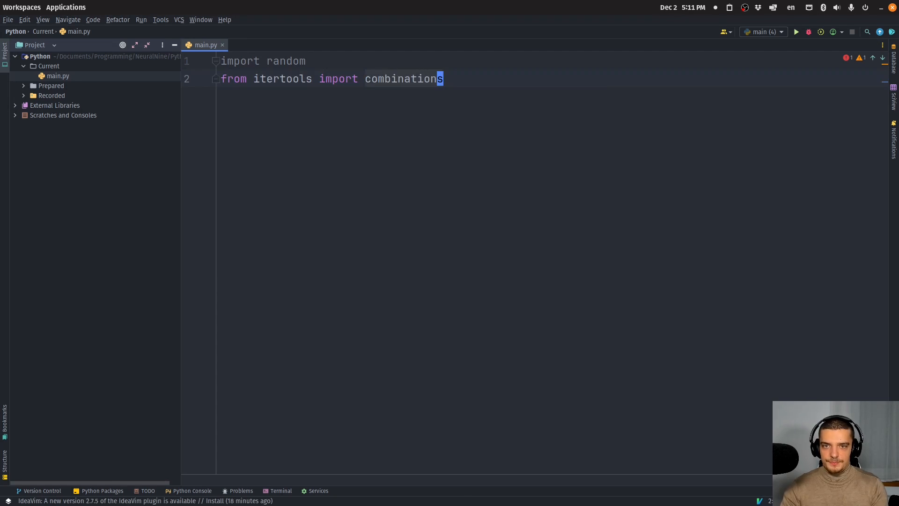
Seed the random generator with random.seed(0) and begin the items list
type("random.")
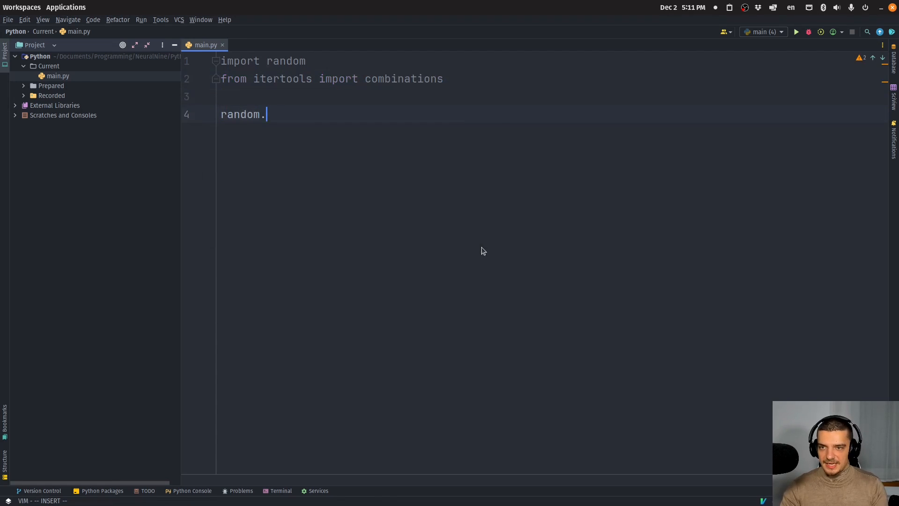
type("seed()")
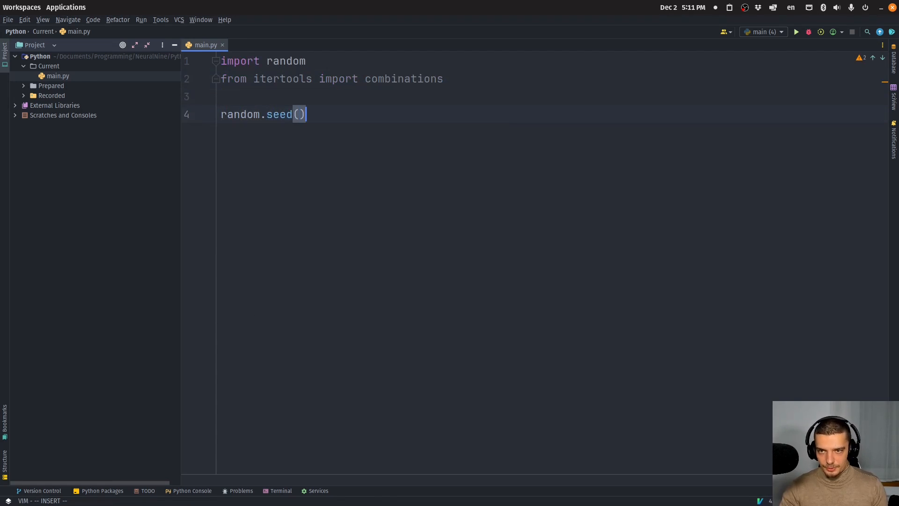
type("0")
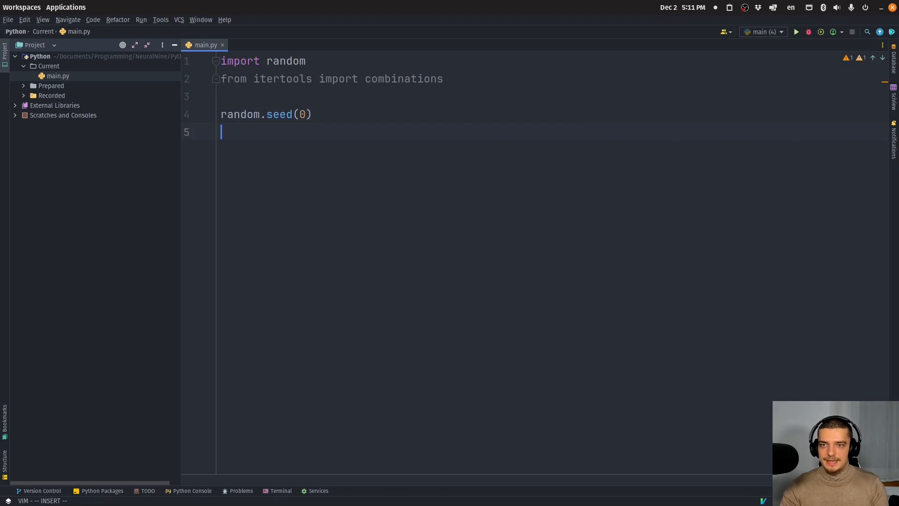
type("items = [")
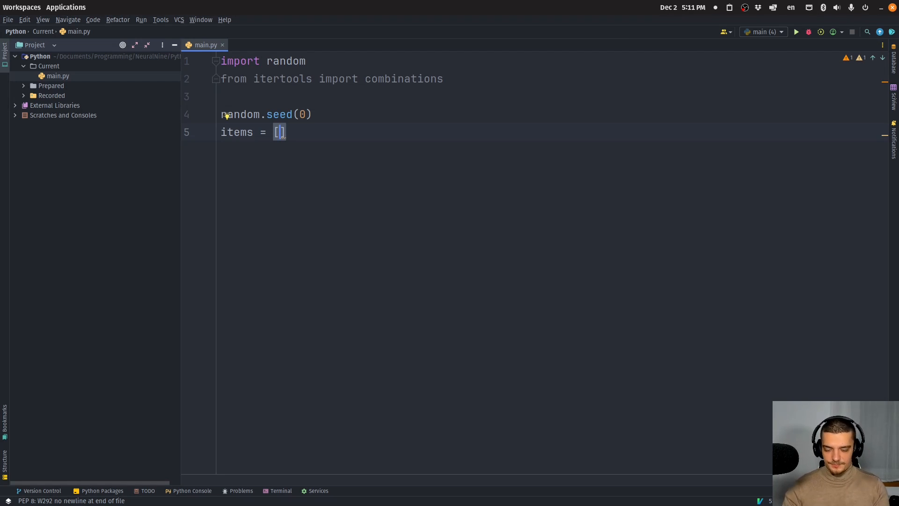
Write each item tuple as f'item{i}', random.randint(1, 10) and (1, 20)
type("('i')")
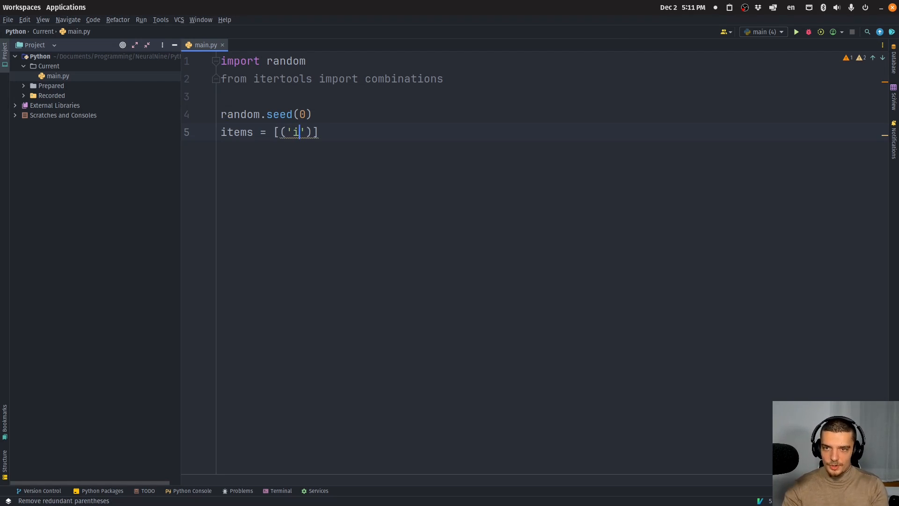
type("tem{")
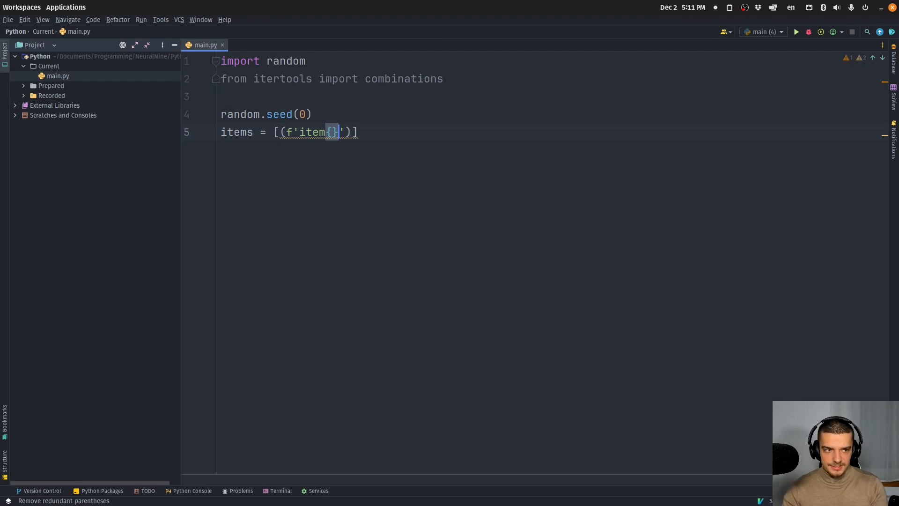
key("BackSpace")
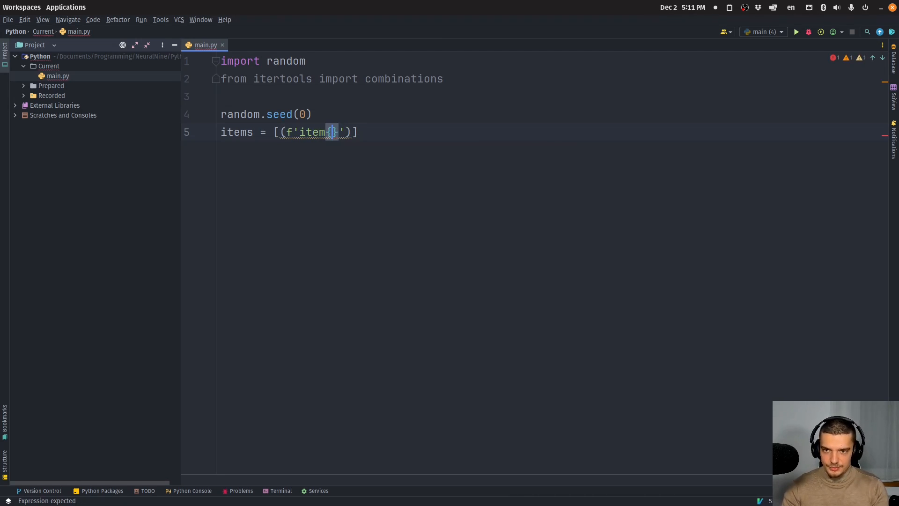
type("i}")
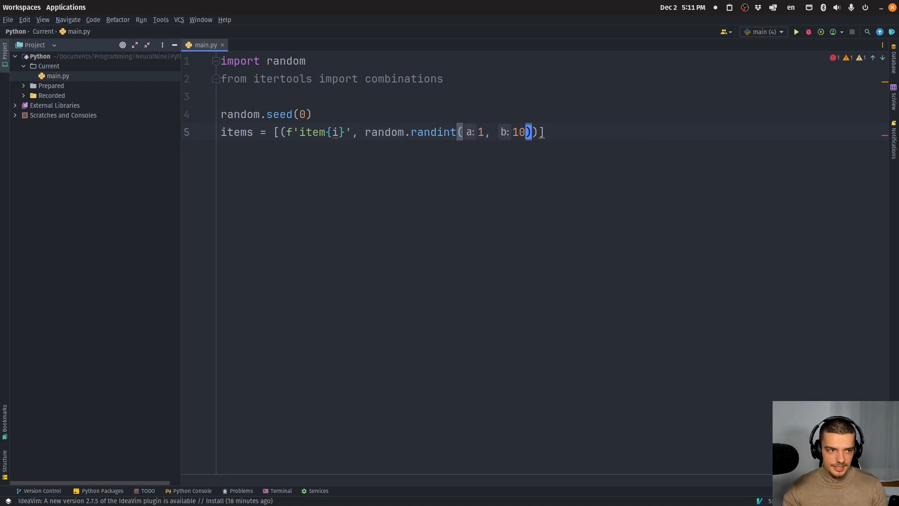
type(",")
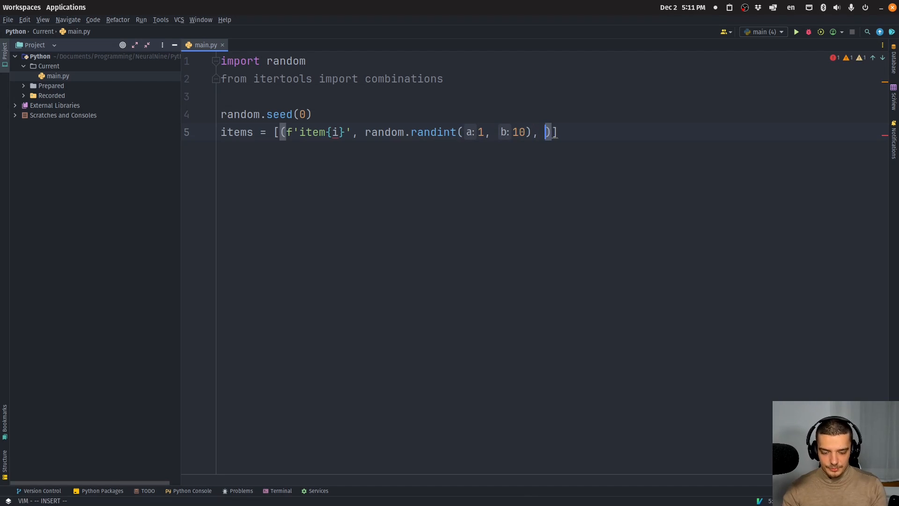
type(")")
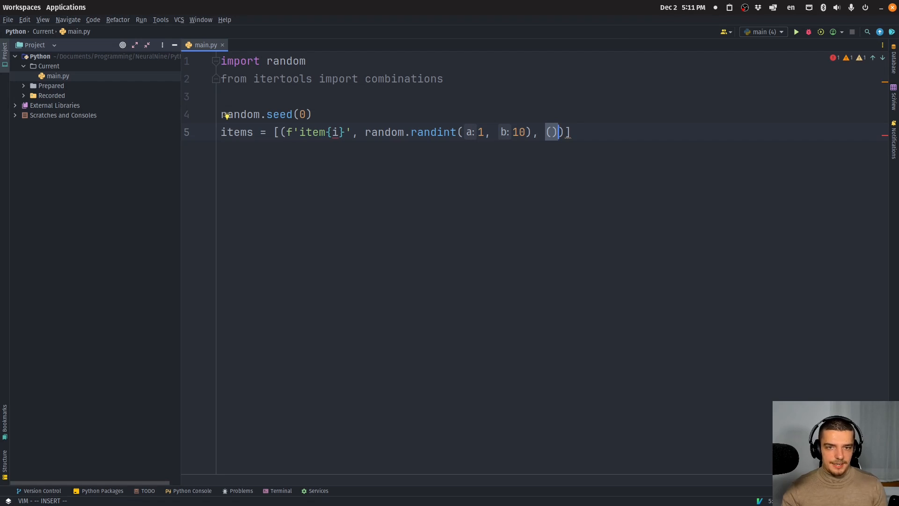
type("1,")
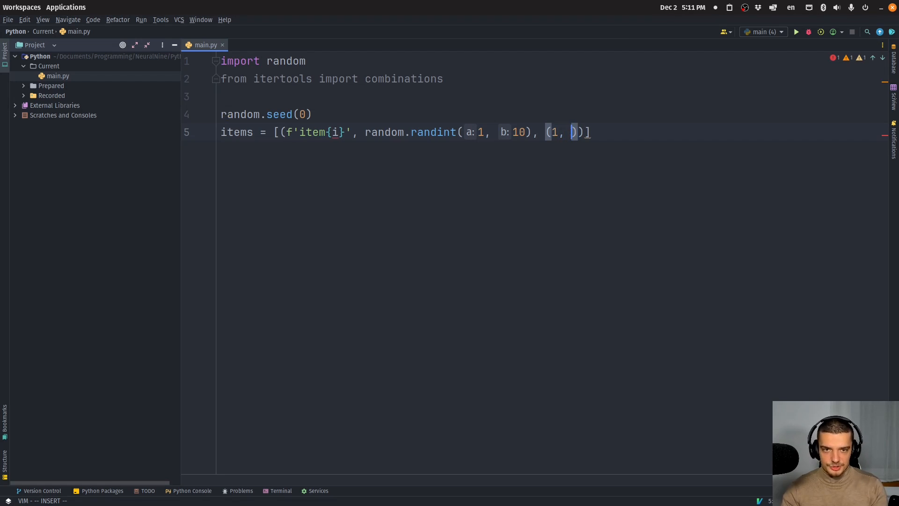
type("20")
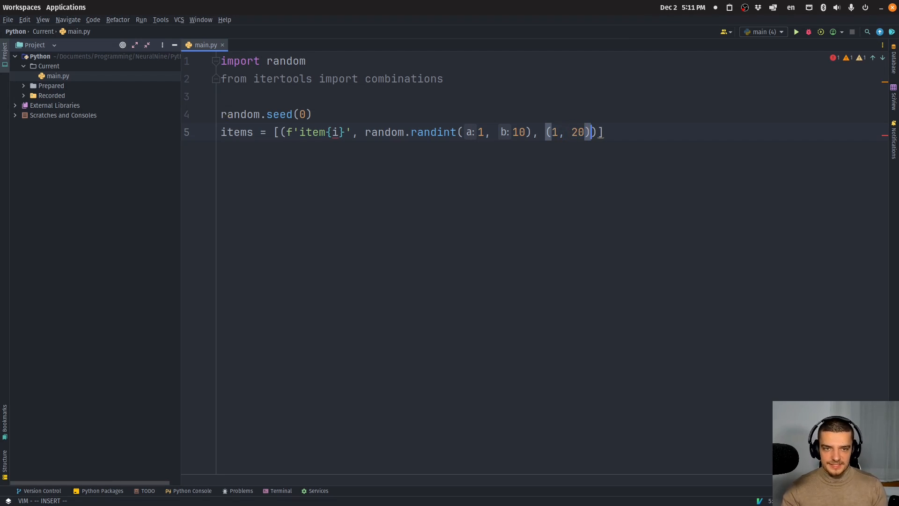
Loop the comprehension for i in range(1, 201) and start a print of items
type("fopr")
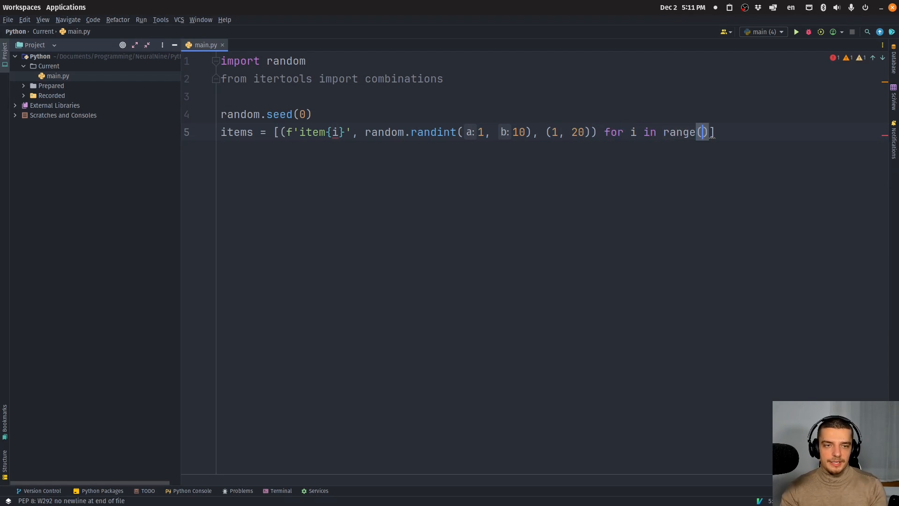
type("1, 201")
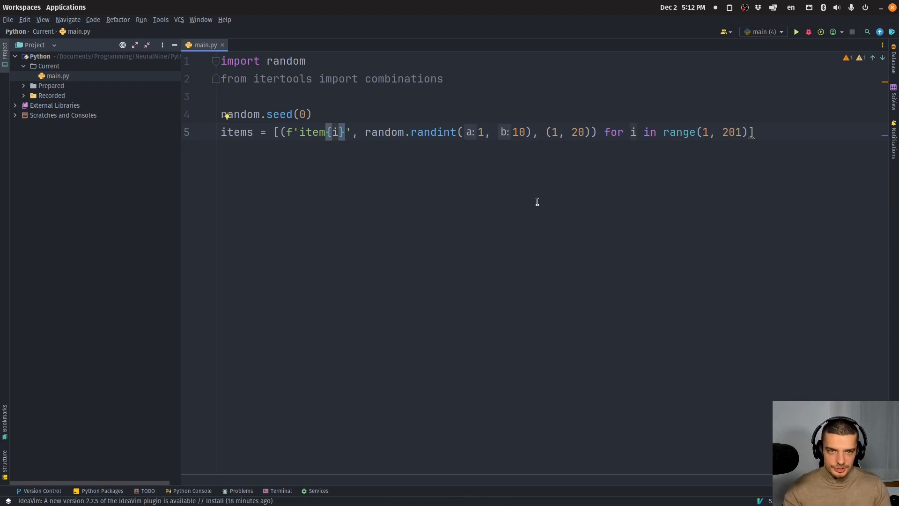
type("print()")
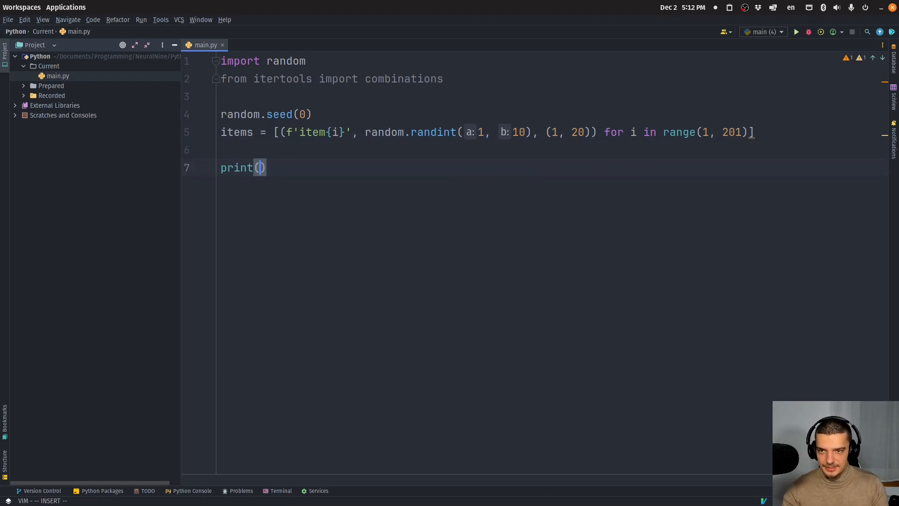
Print items[:10], change the value to random.randint(1, 20) and run the script
type("items")
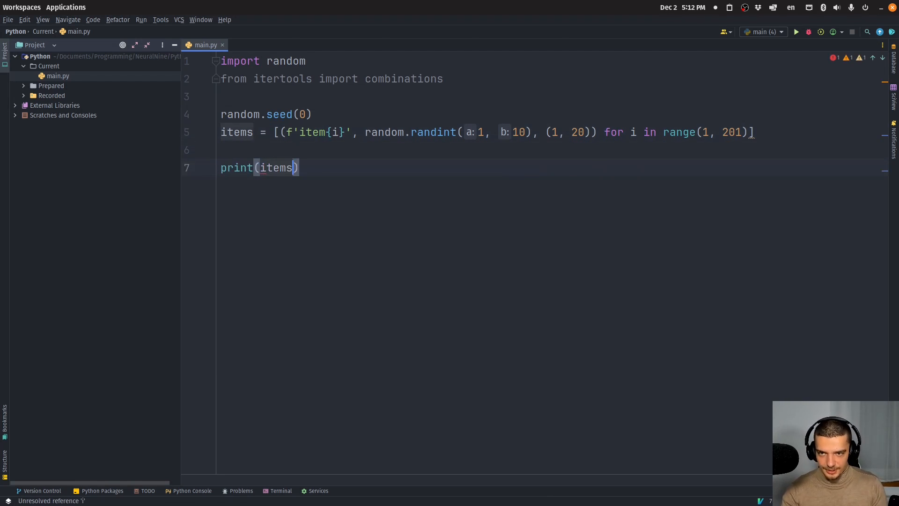
type("[:10]")
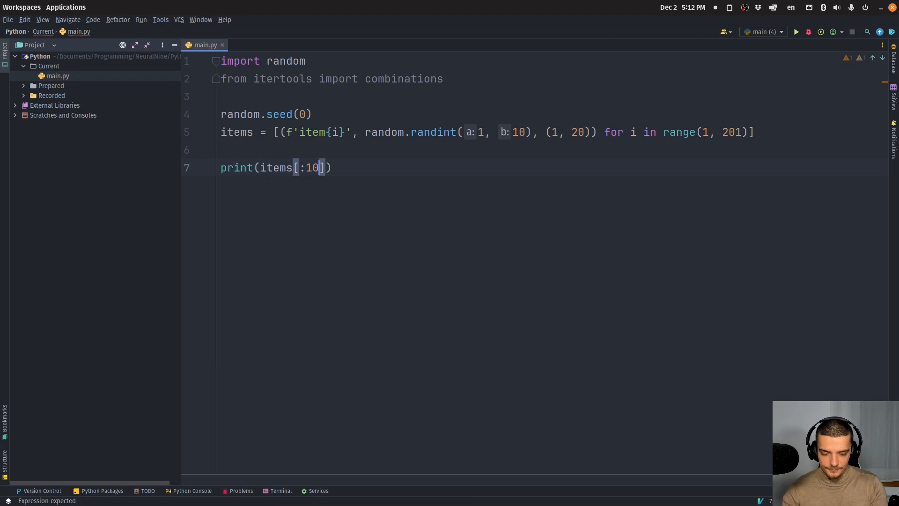
left_click(796, 32)
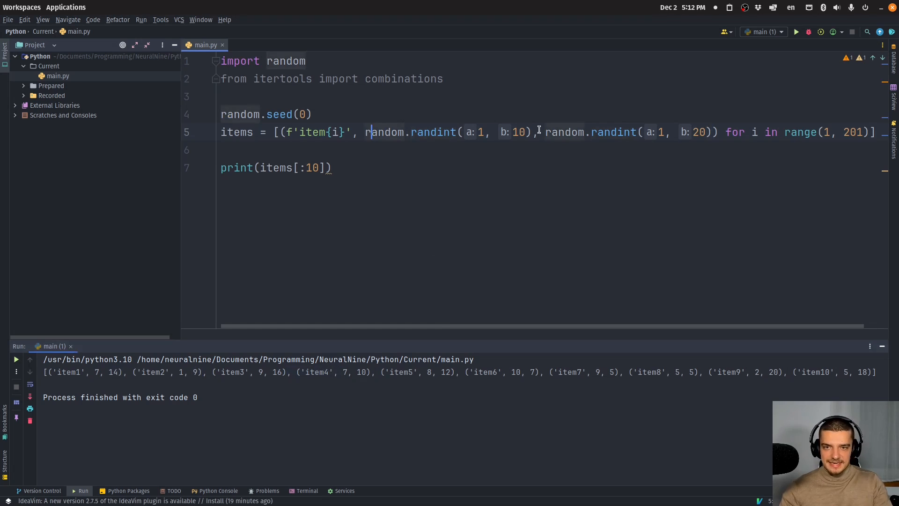
Replace the preview print with max_weight = 100
type("max_")
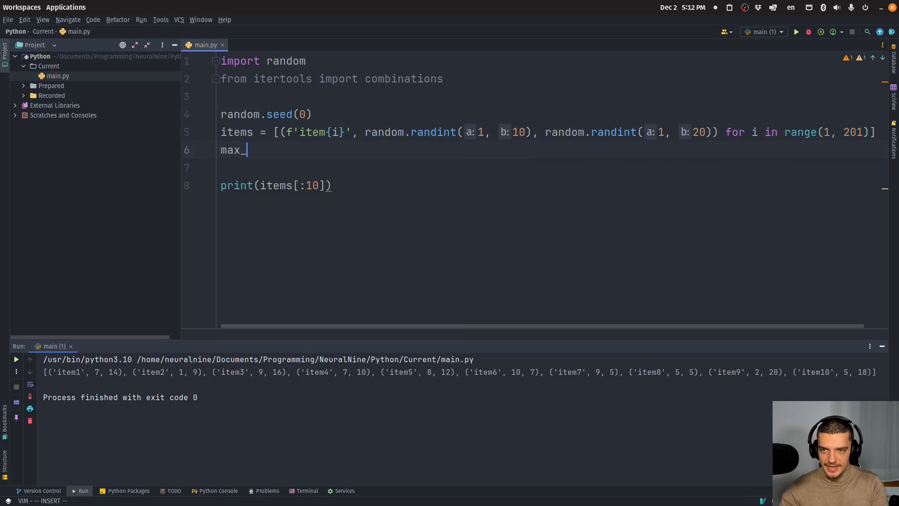
type("weight")
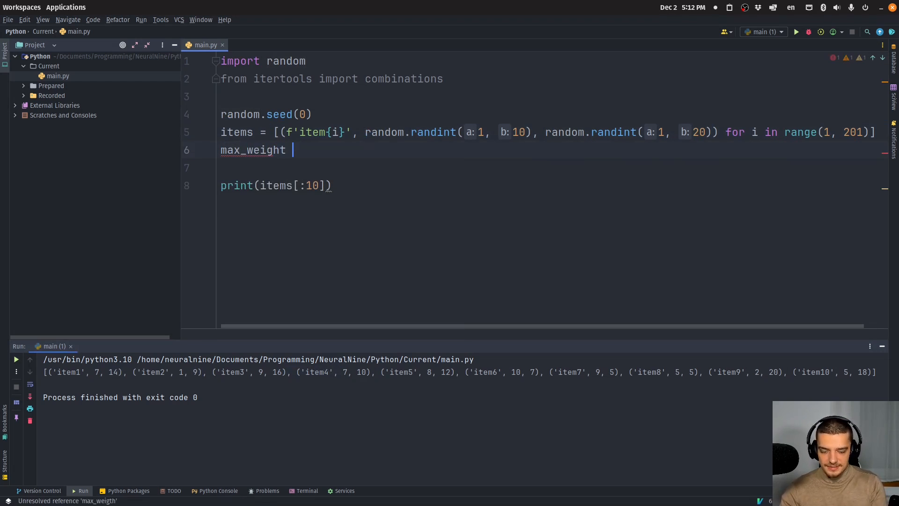
type("= 100")
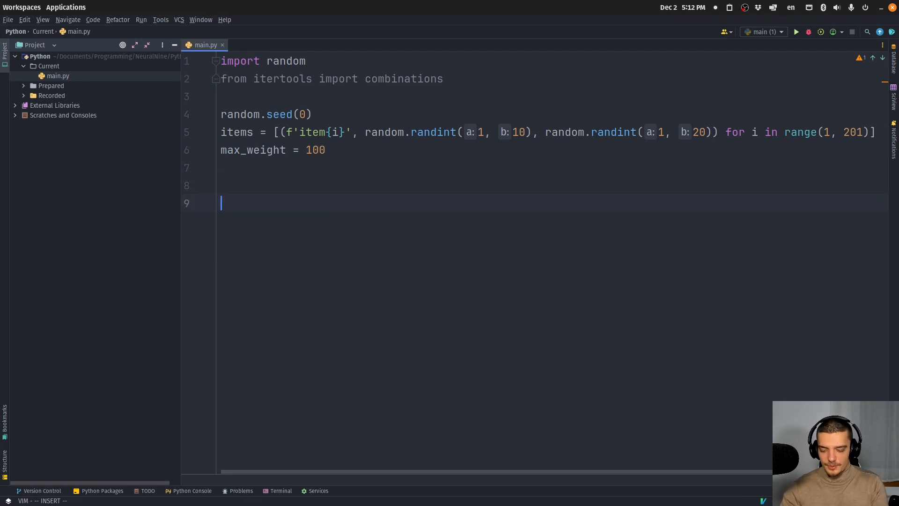
Initialise best_value = 0 and best_combination = [], then loop for i in range(len(items)+1)
type("best_value = 0")
type("best_combination")
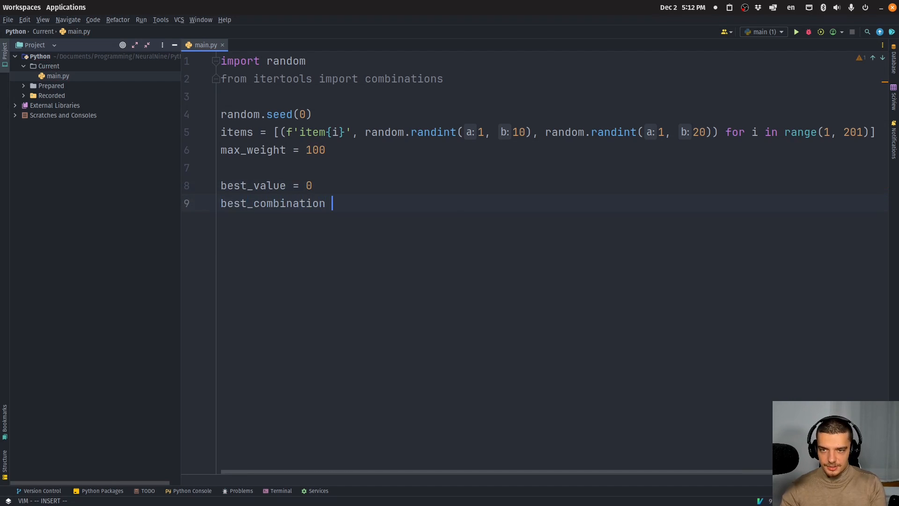
type("= []")
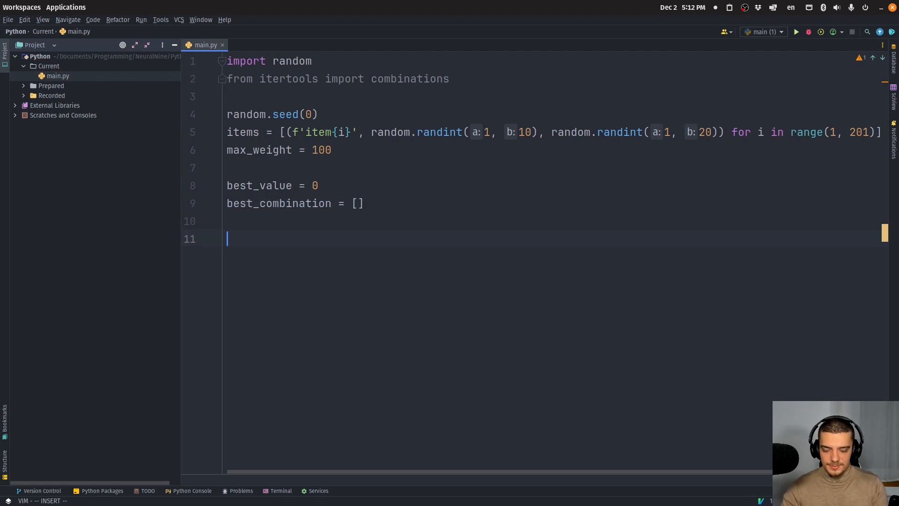
type("for i in range(len(")
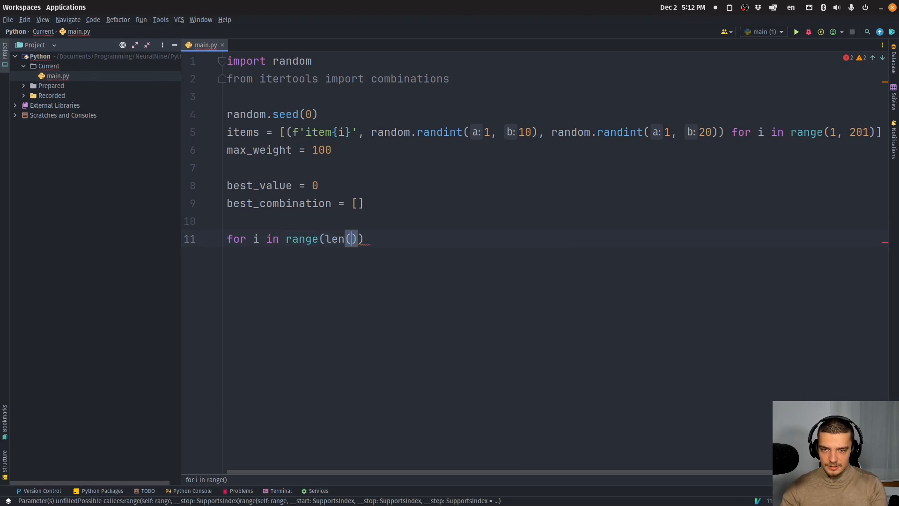
type("items)+1")
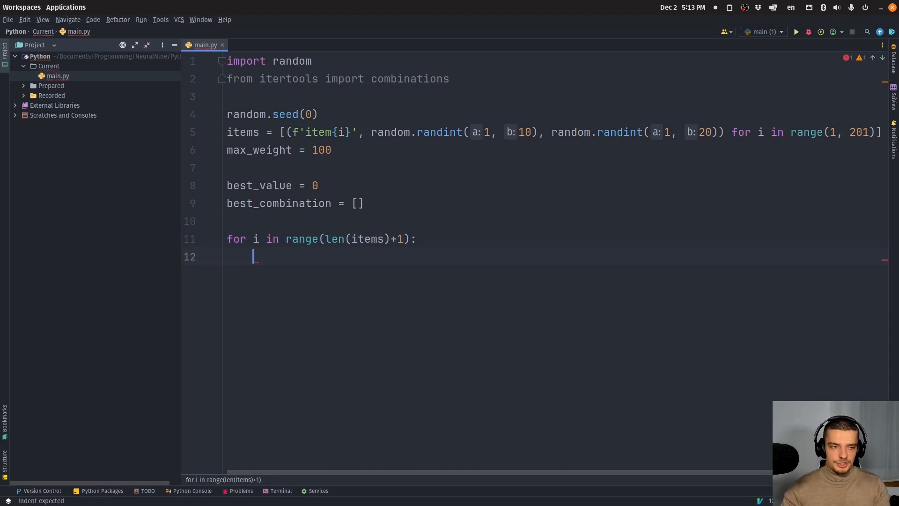
Add the inner loop for combination in combinations(items, i)
type("for combination in combinations()")
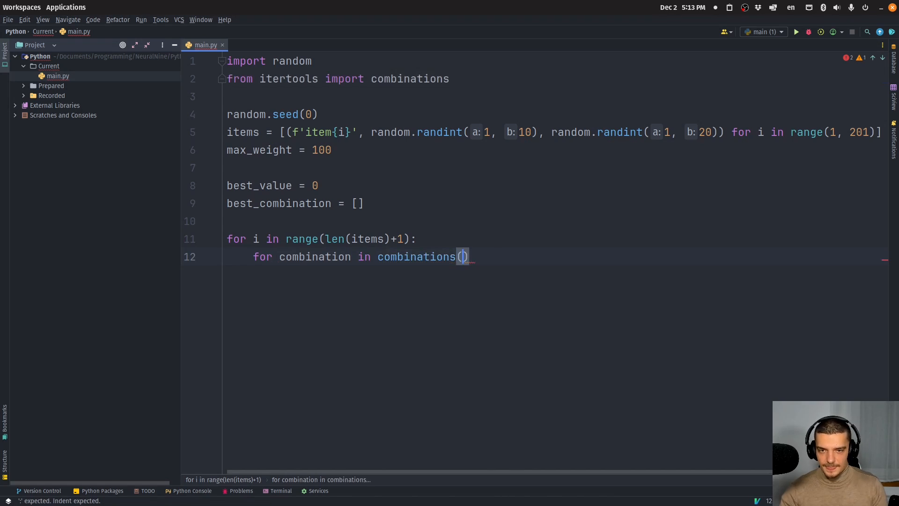
type("items, i")
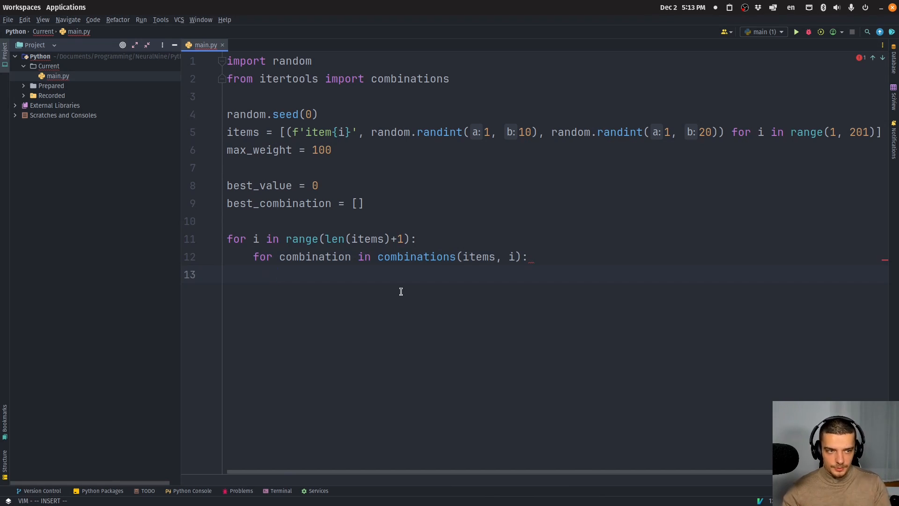
Compute total_weight and total_value as sums of item[1] and item[2] over the combination
type("total_w")
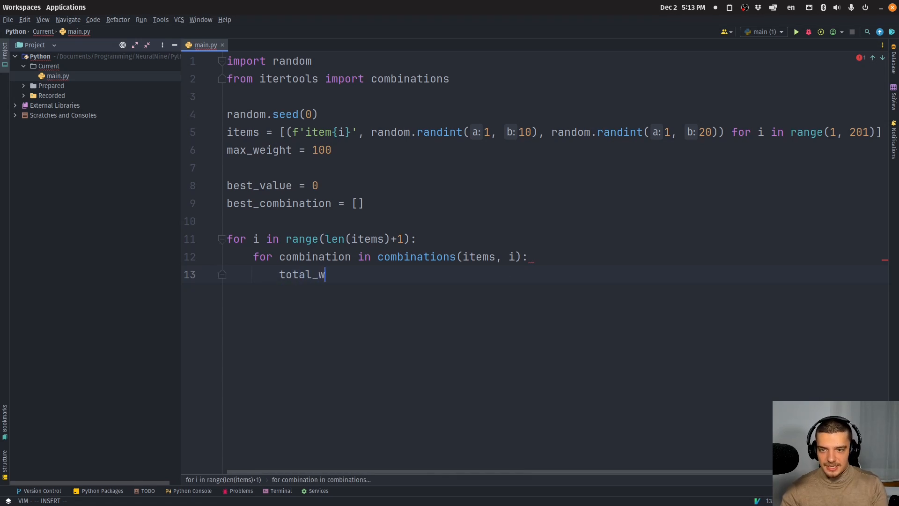
type("eight")
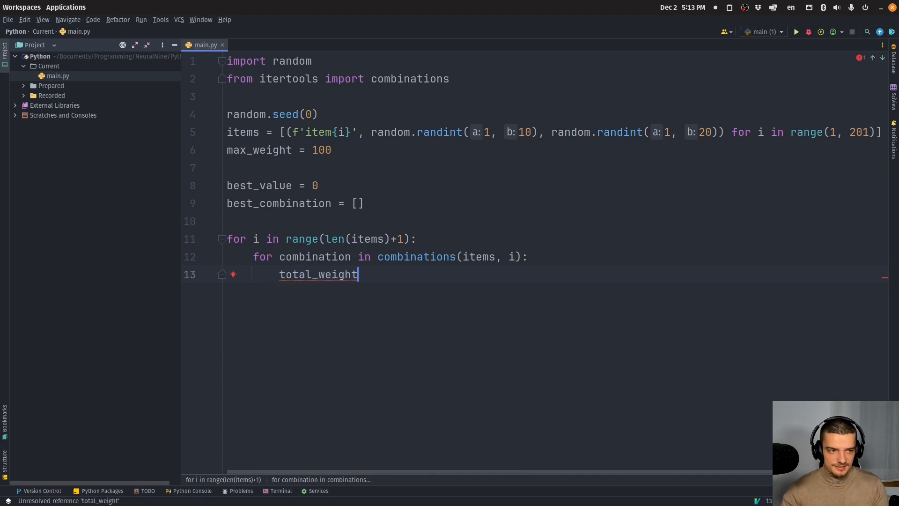
type("= su")
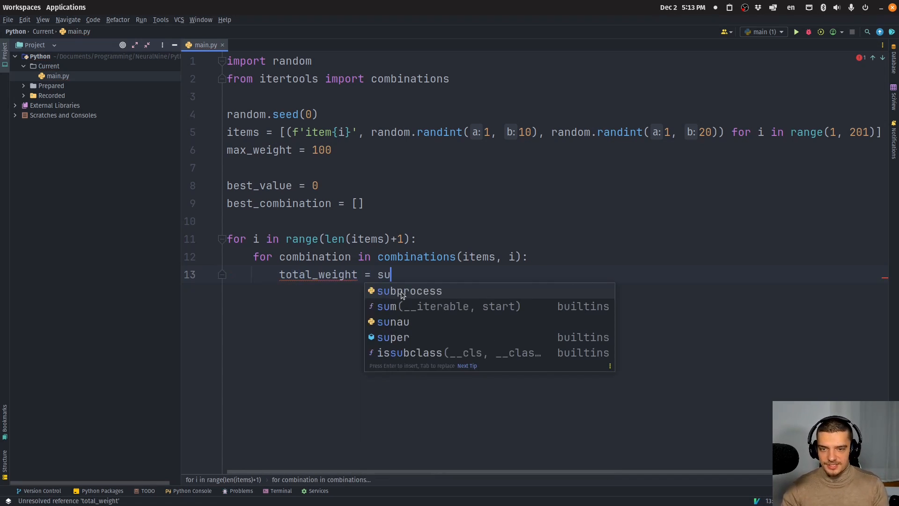
left_click(387, 306)
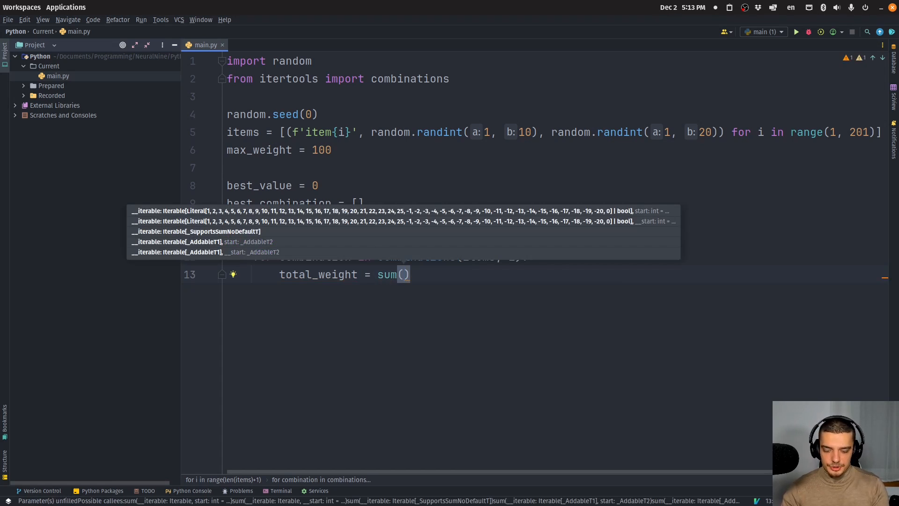
type("[item[1")
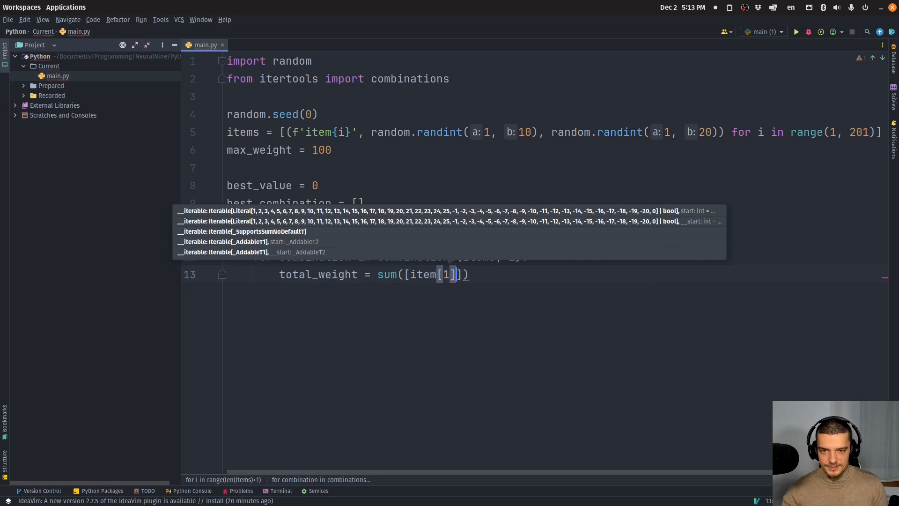
type("for item in combination")
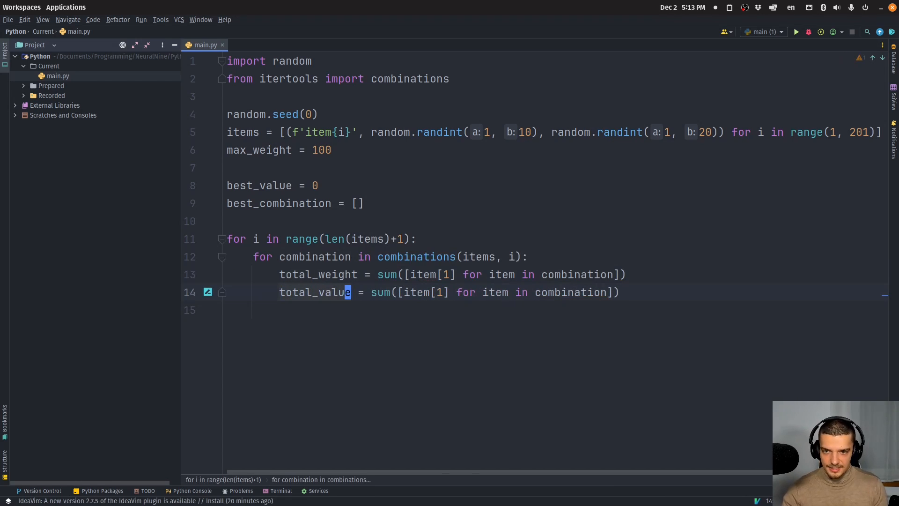
type("2")
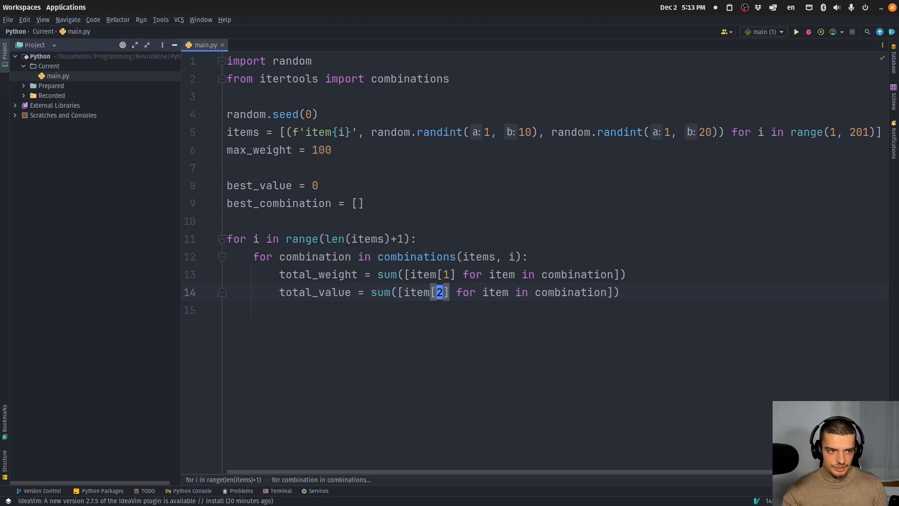
Check total_weight <= max_weight and total_value > best_value
type("if")
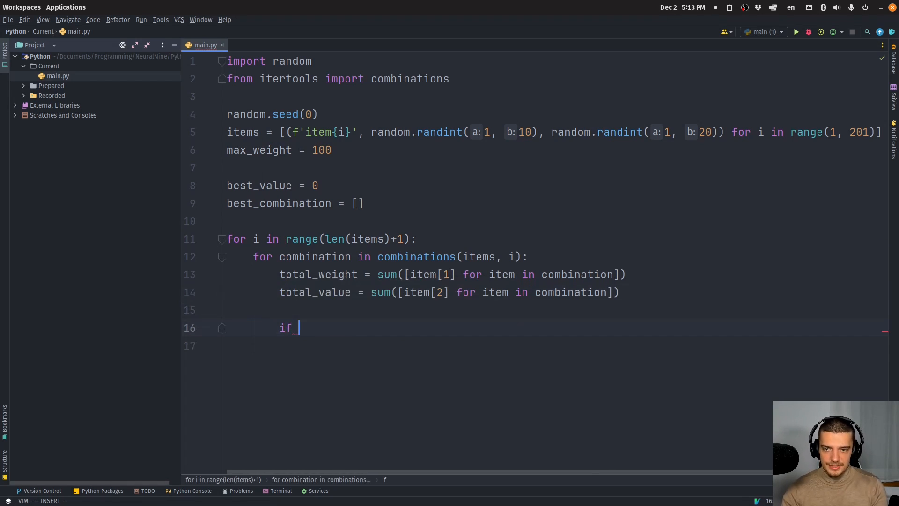
type("total_weight")
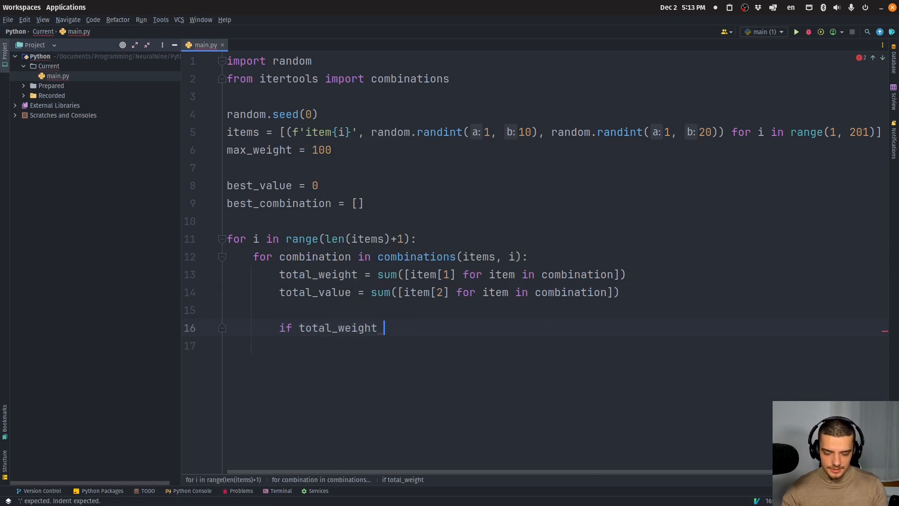
type("<=")
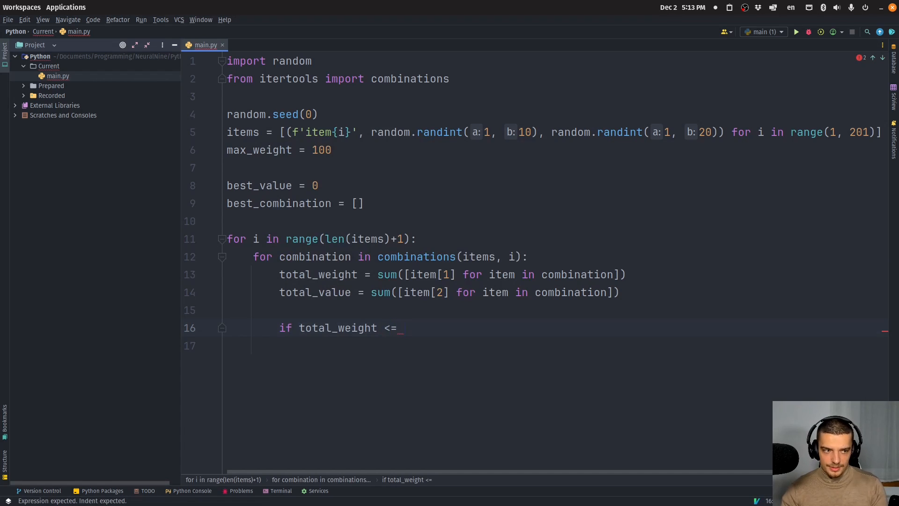
type("max_weight")
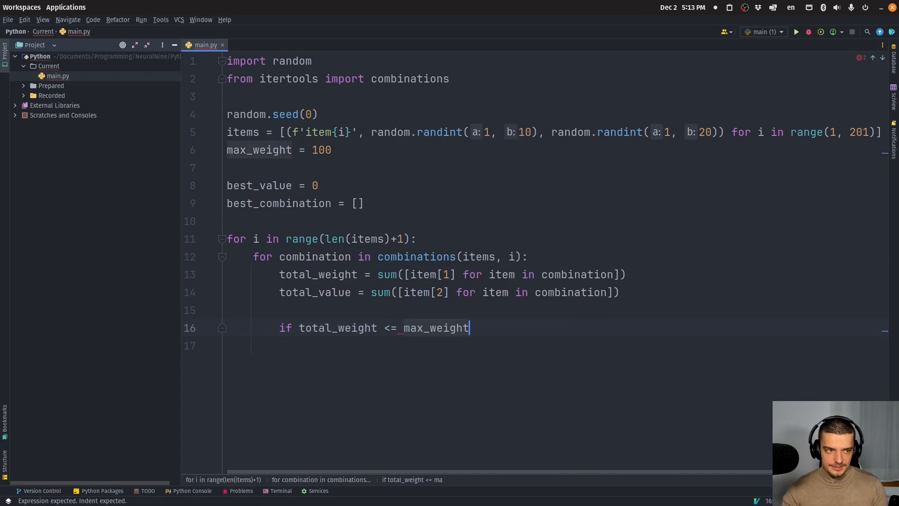
type("and total_value >")
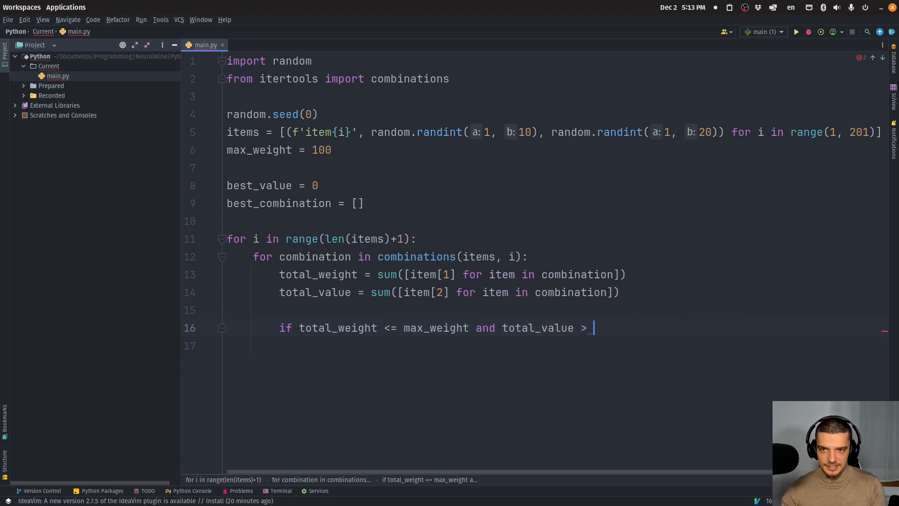
type("best_value")
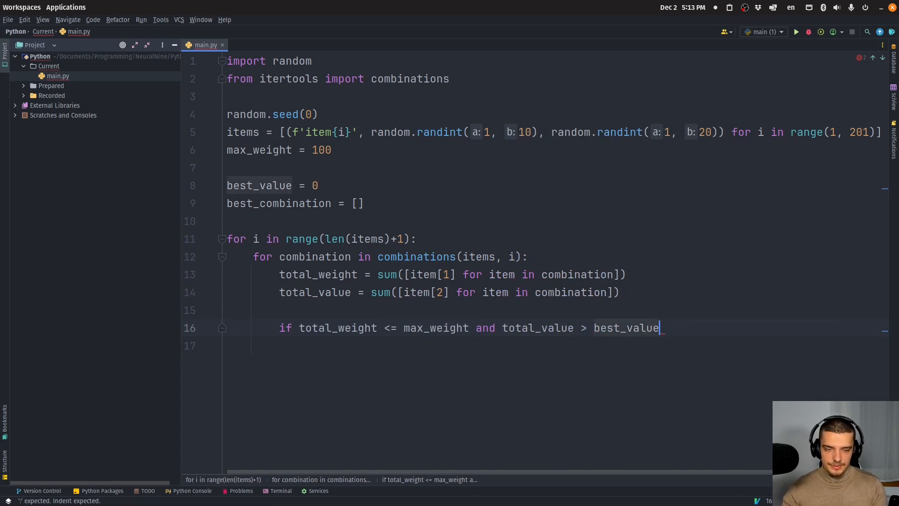
type(":")
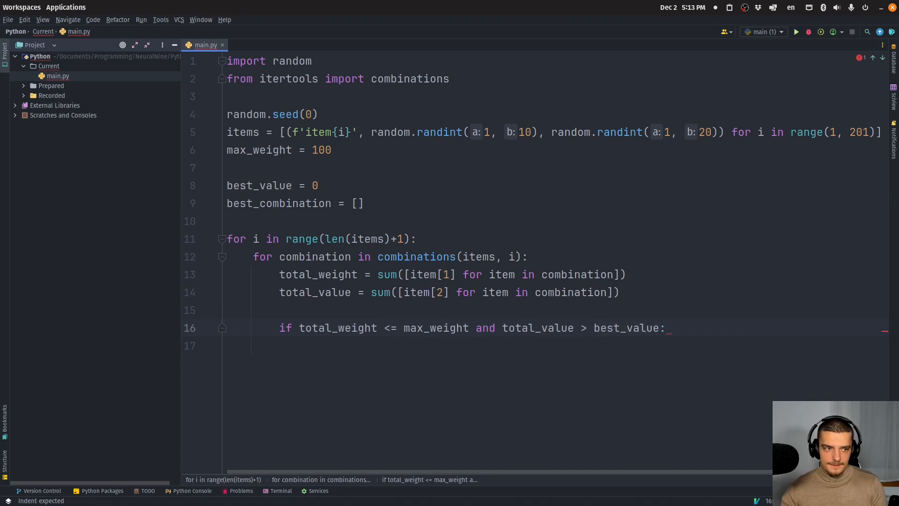
Print the new best and update best_value and best_combination
type("print()")
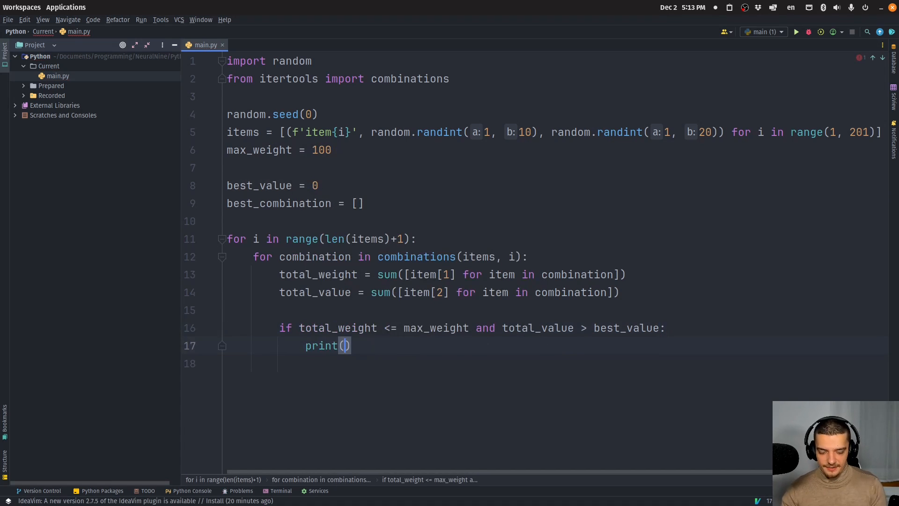
type("'Best'")
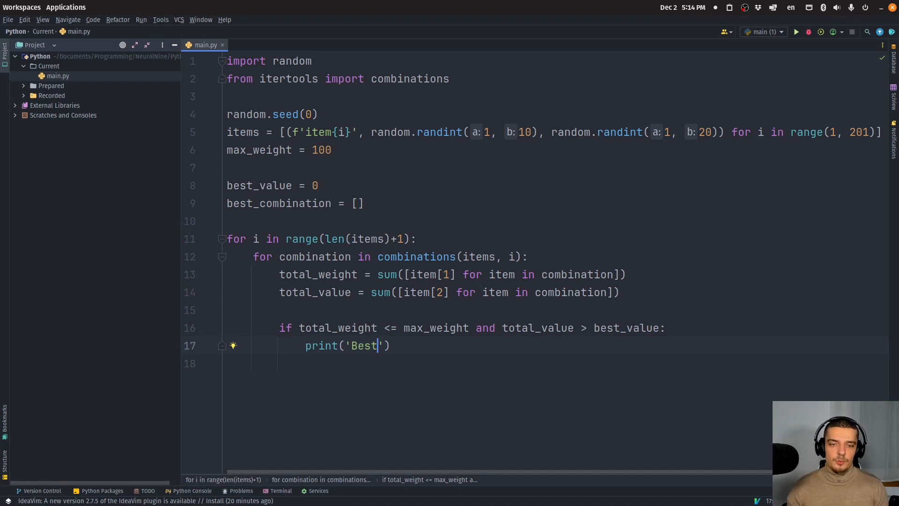
type(":")
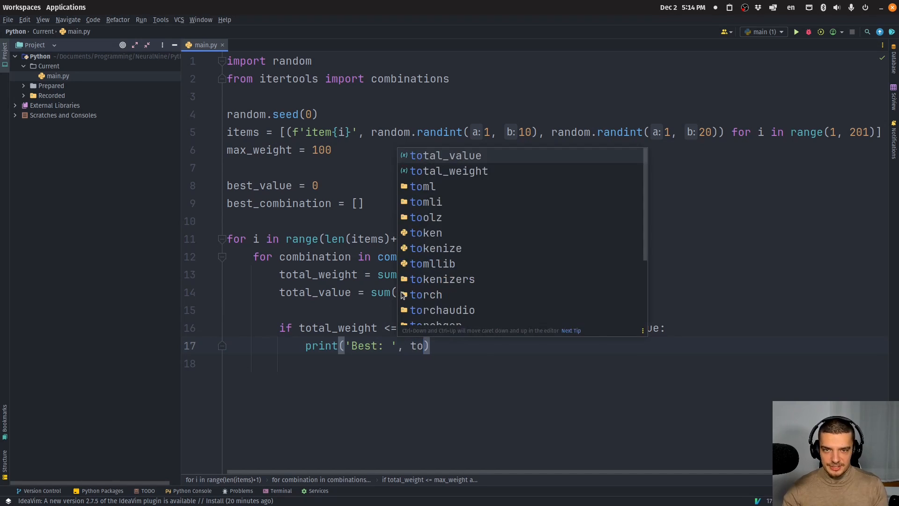
type("best_value = total_value")
type("best_combination = combination")
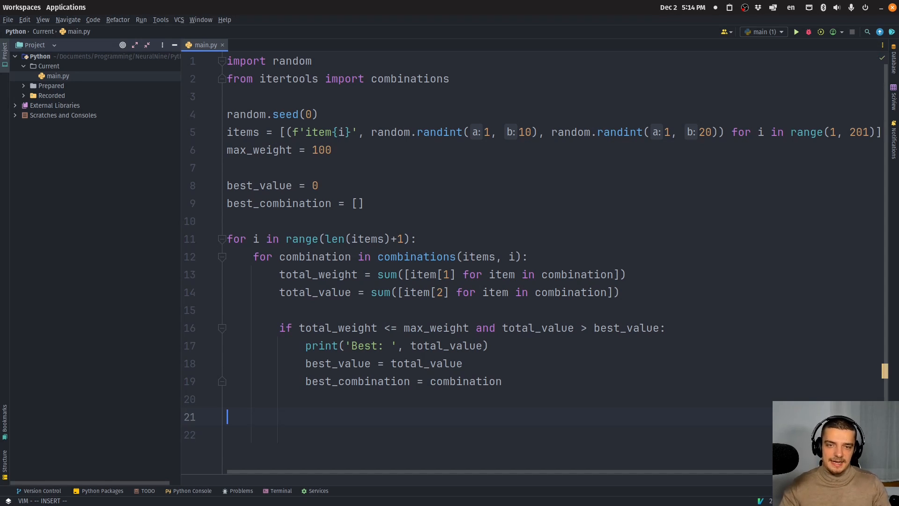
After the loop, add print('Best Combination:', best_combination)
scroll("down", 3)
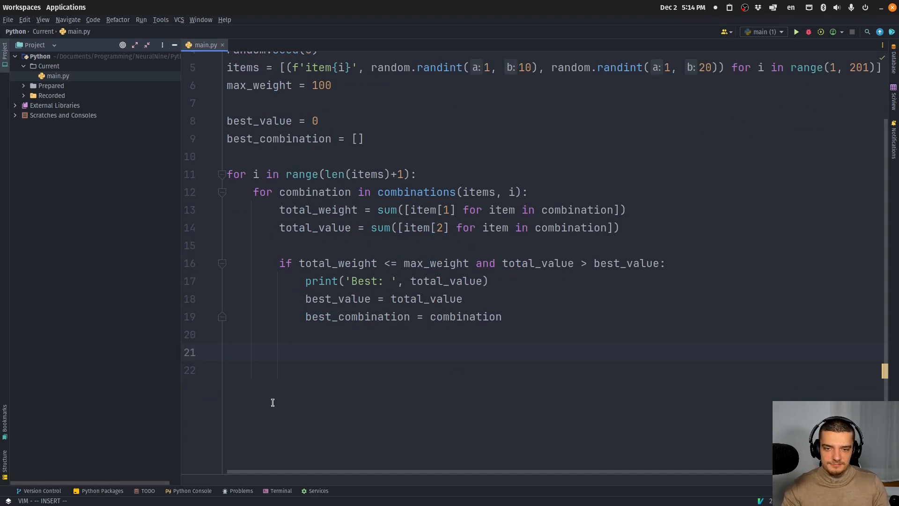
type("print('")
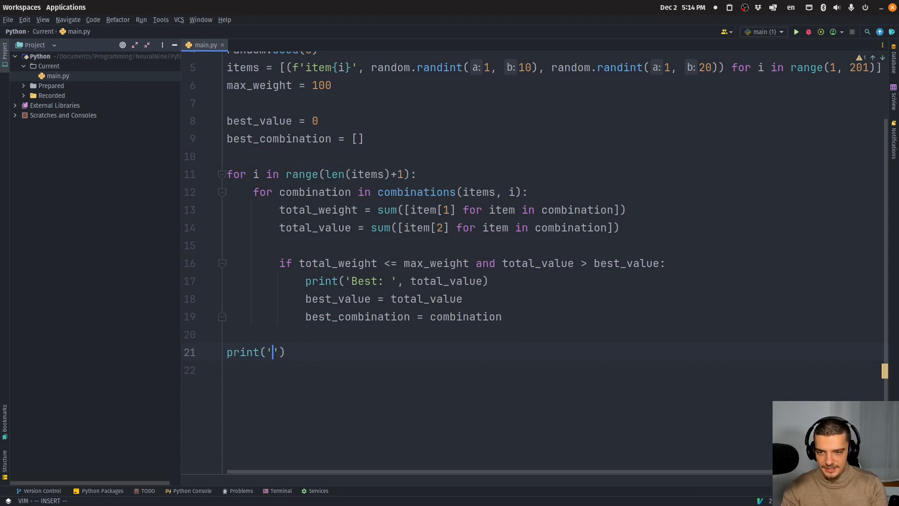
type("Best Co")
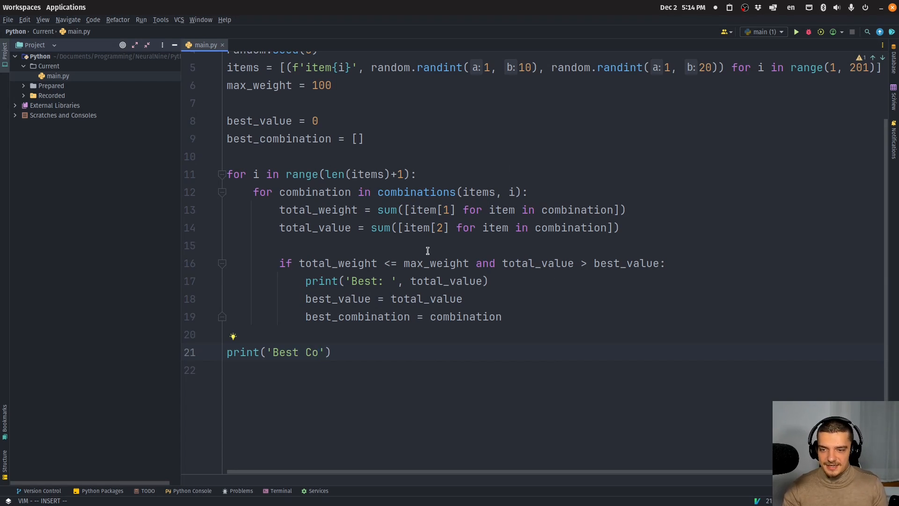
type("mbination")
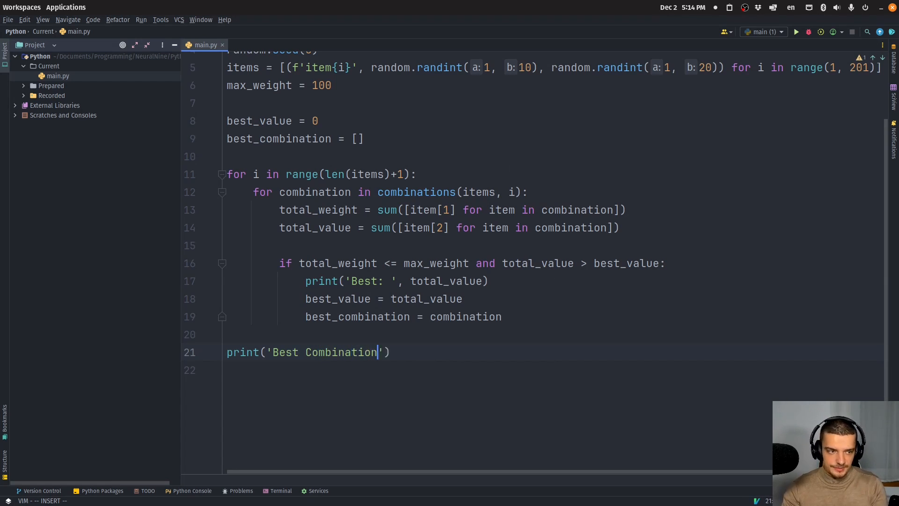
type(":")
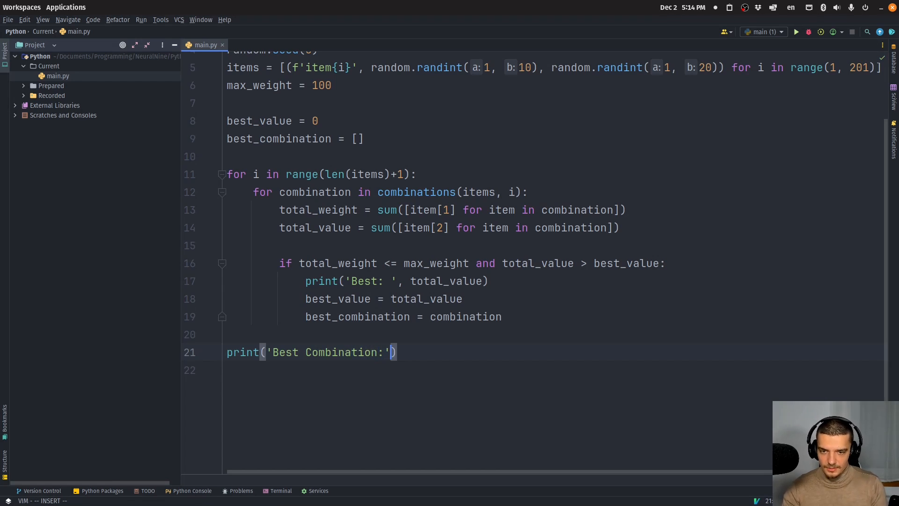
type(", best_combination)")
left_click(497, 370)
type("print('")
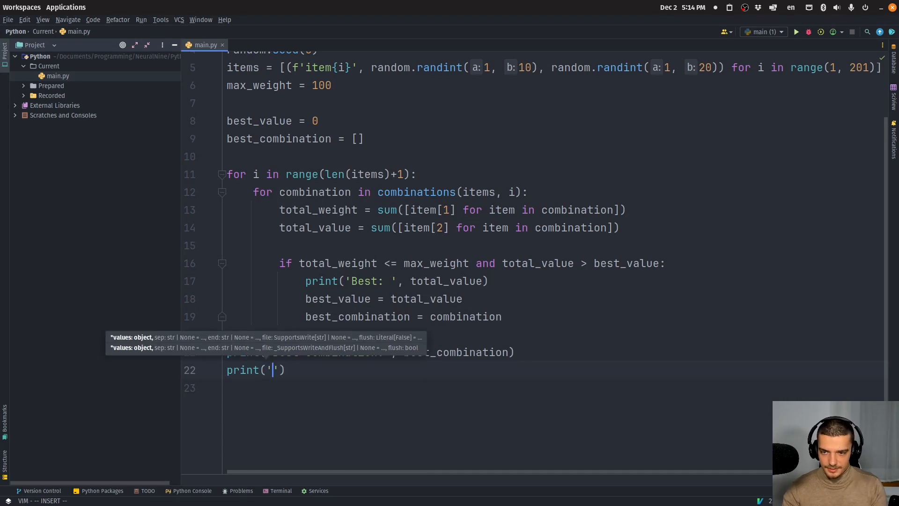
Add print('Best value:', best_value) and return to the top of the file
type("Best value': best_value")
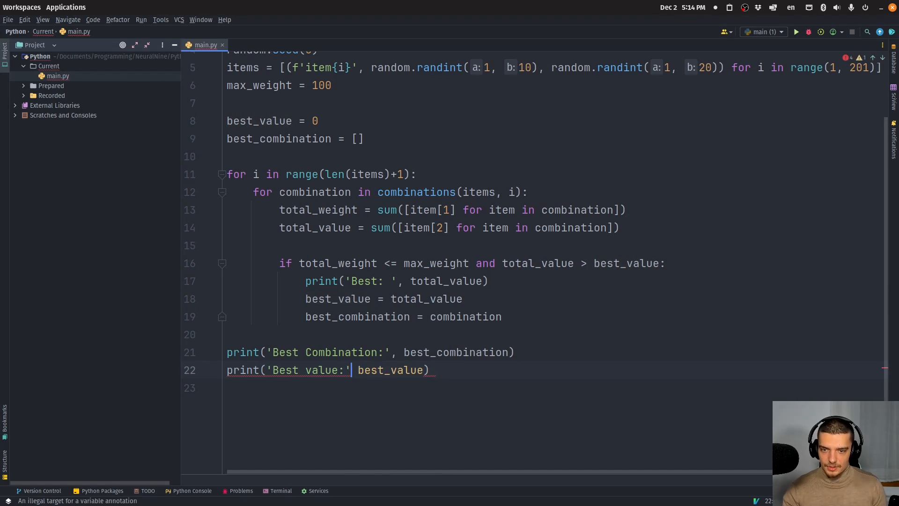
type(",")
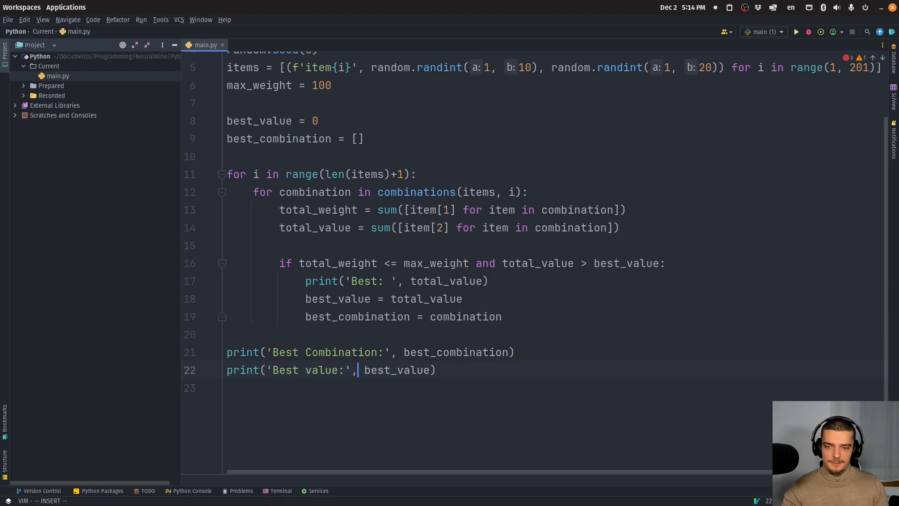
scroll("up", 3)
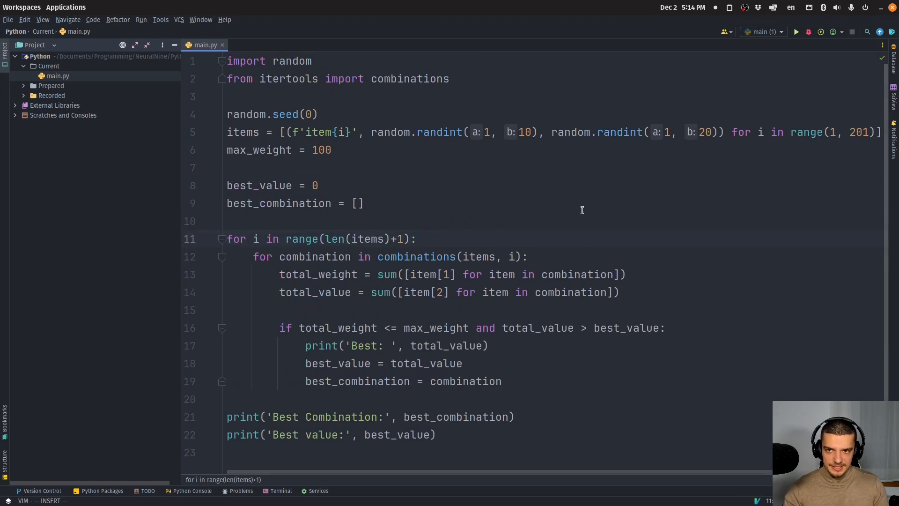
Run the script until best values reach 80, stop it, hide the Run panel and return to line 10
left_click(796, 32)
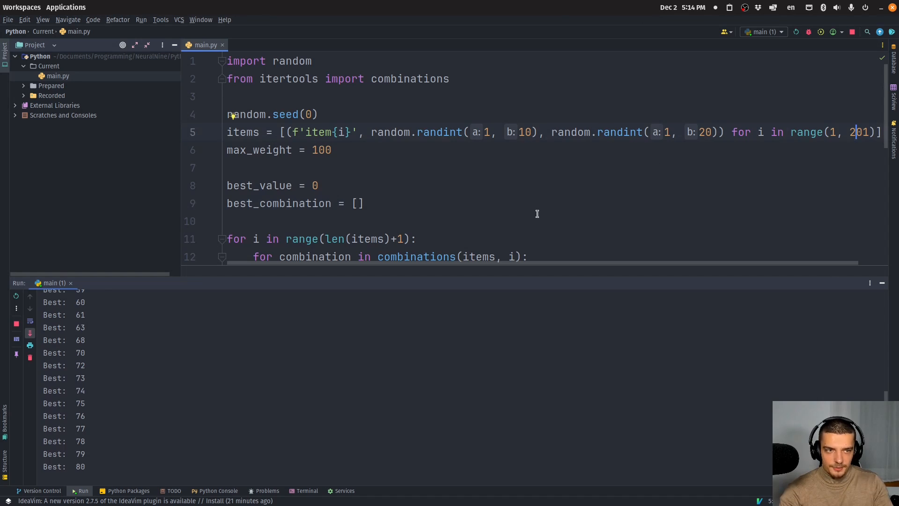
left_click(16, 323)
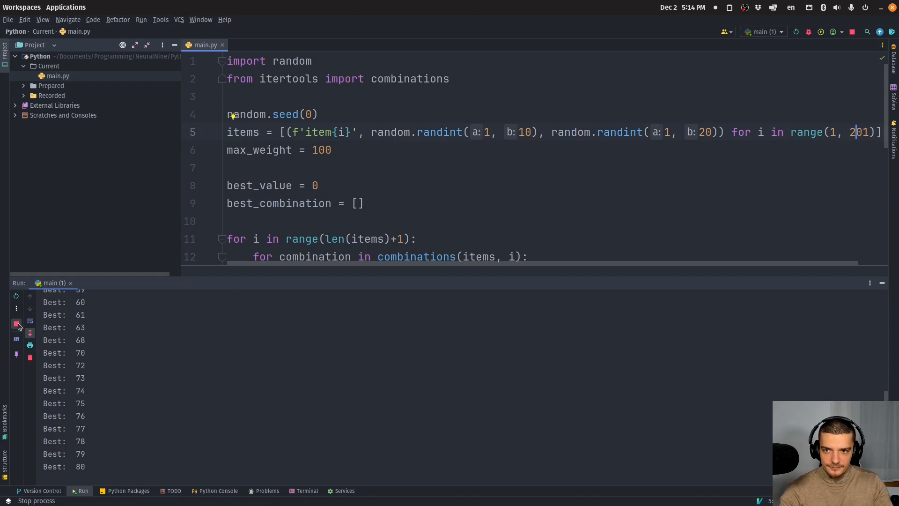
mouse_move(16, 323)
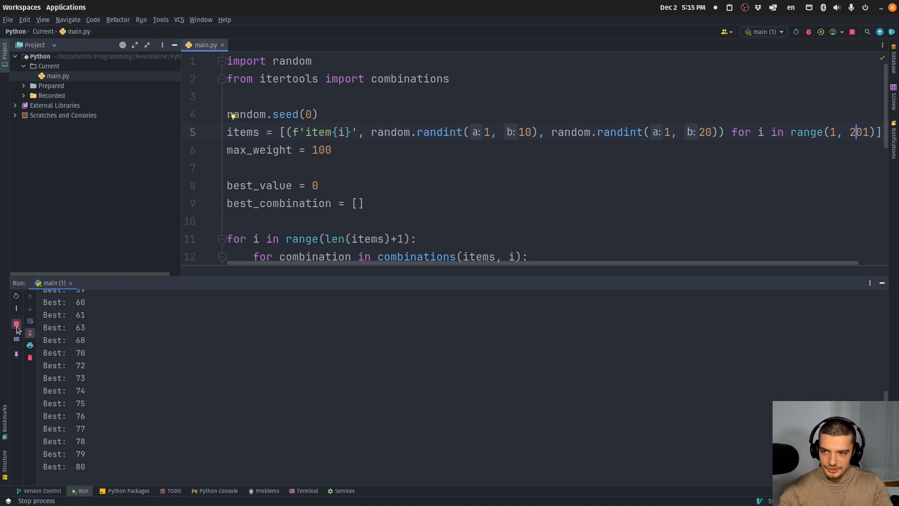
left_click(16, 323)
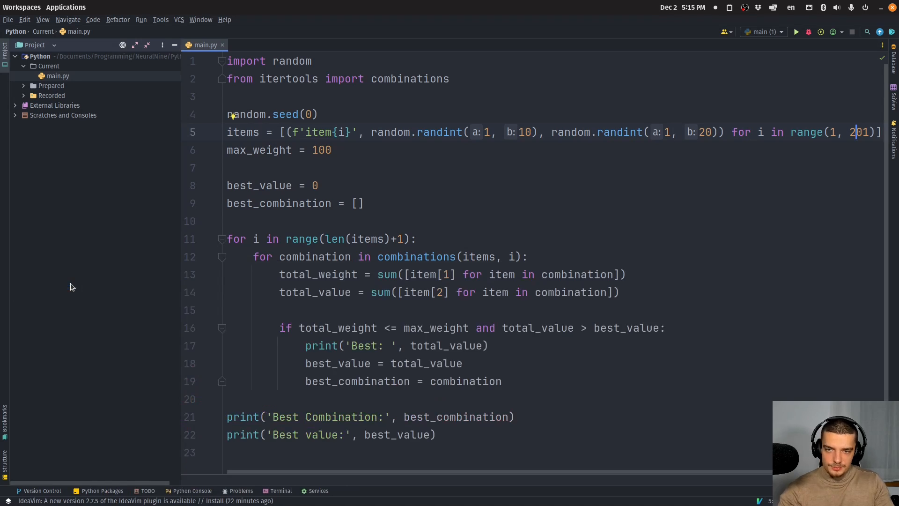
left_click(483, 221)
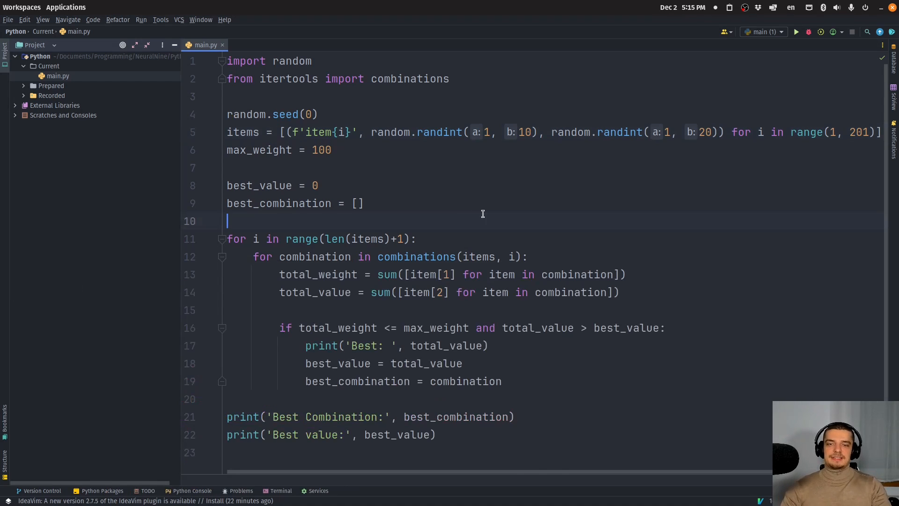
left_click(794, 32)
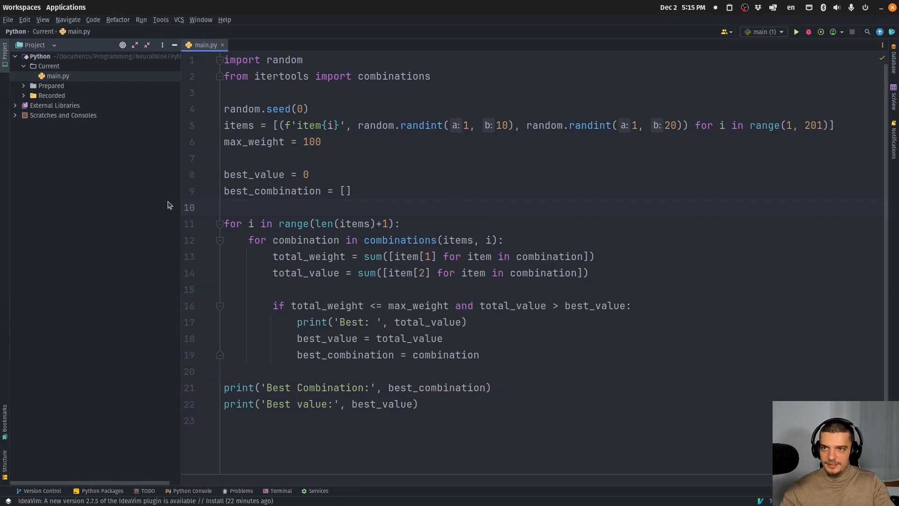
mouse_move(175, 51)
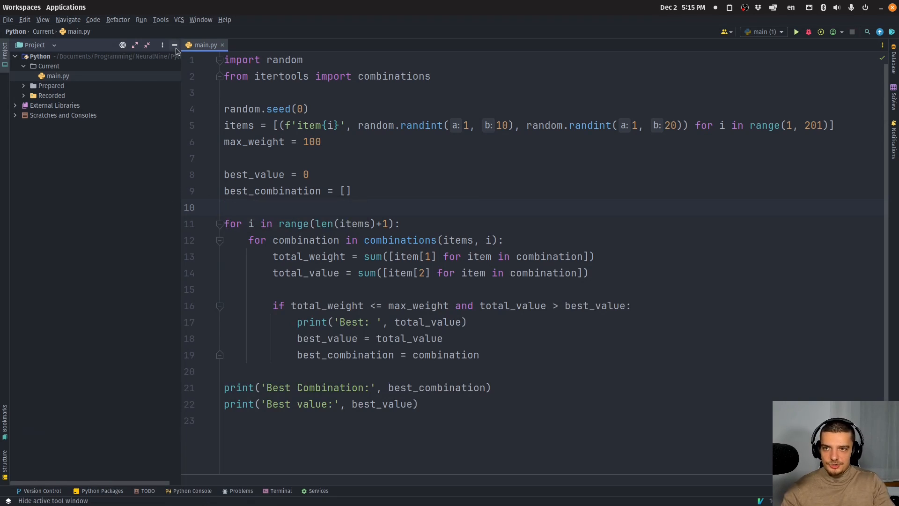
left_click(141, 20)
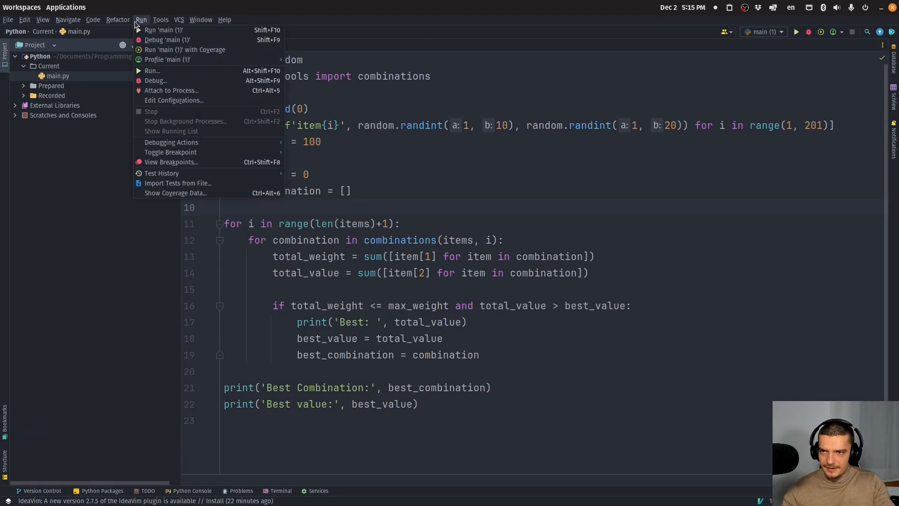
mouse_move(141, 26)
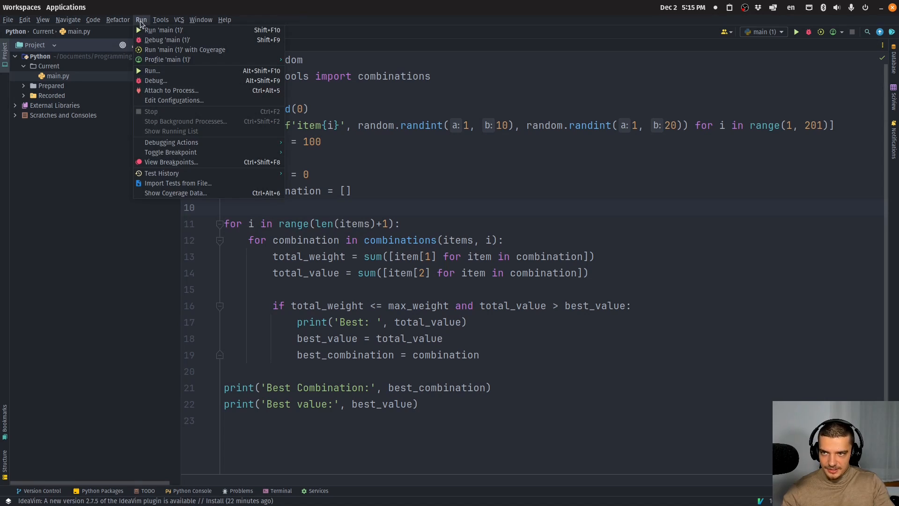
mouse_move(201, 92)
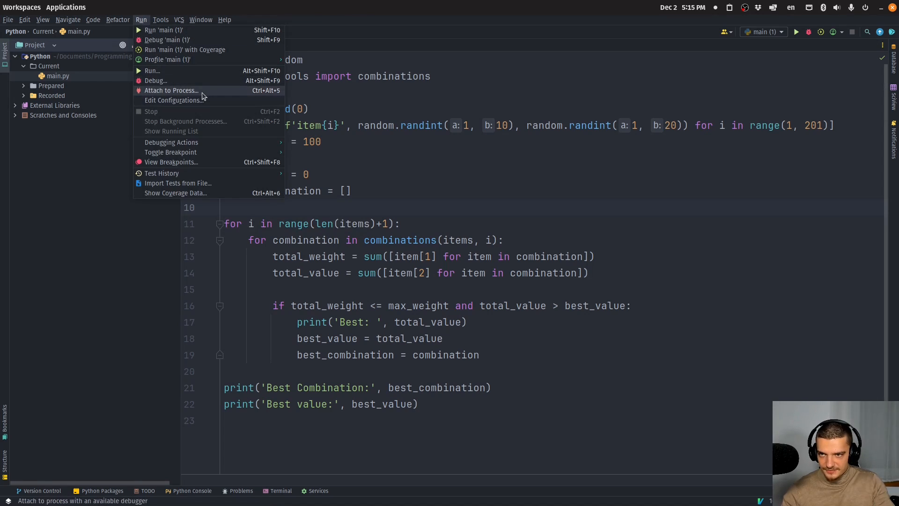
key("Escape")
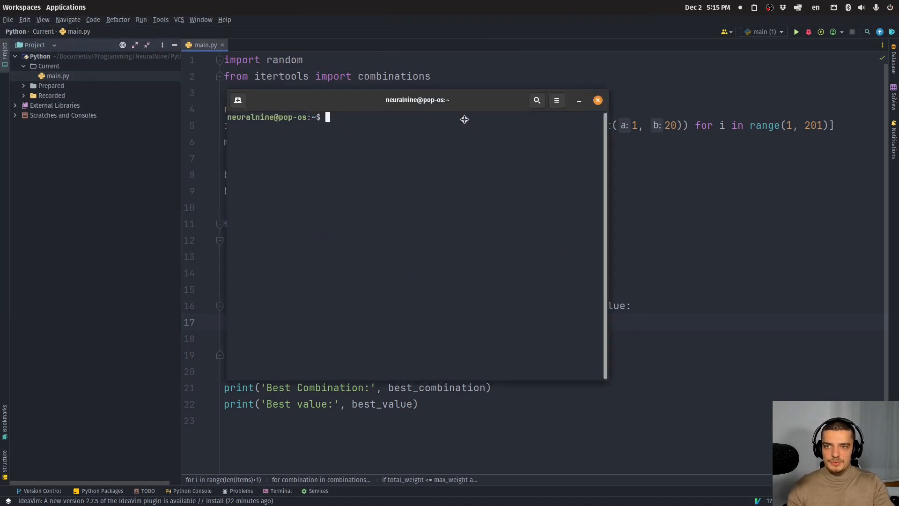
Discard the half-typed 'sudo apt install' command and minimise the terminal
type("sudo")
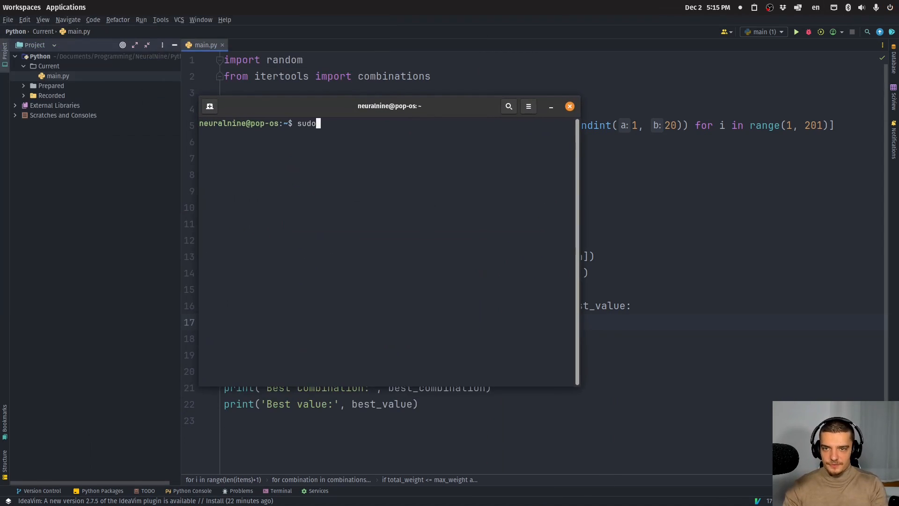
type("apt install")
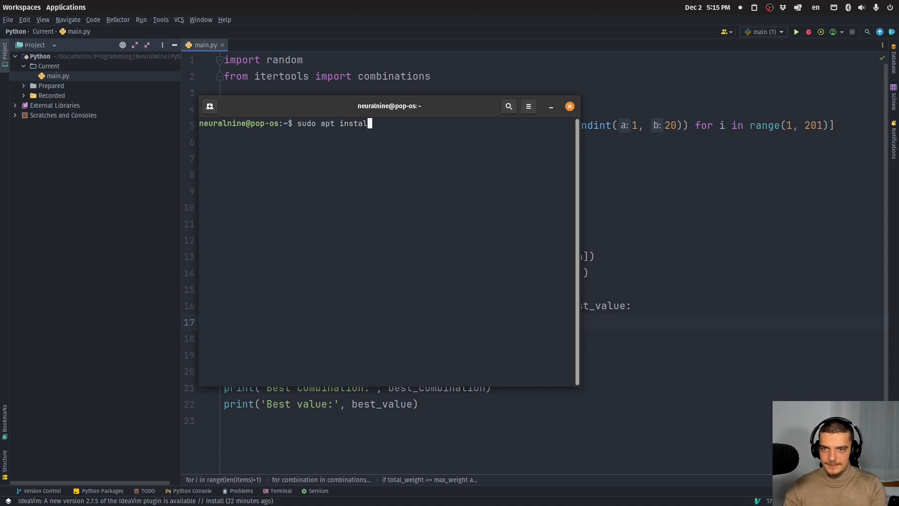
key("Return")
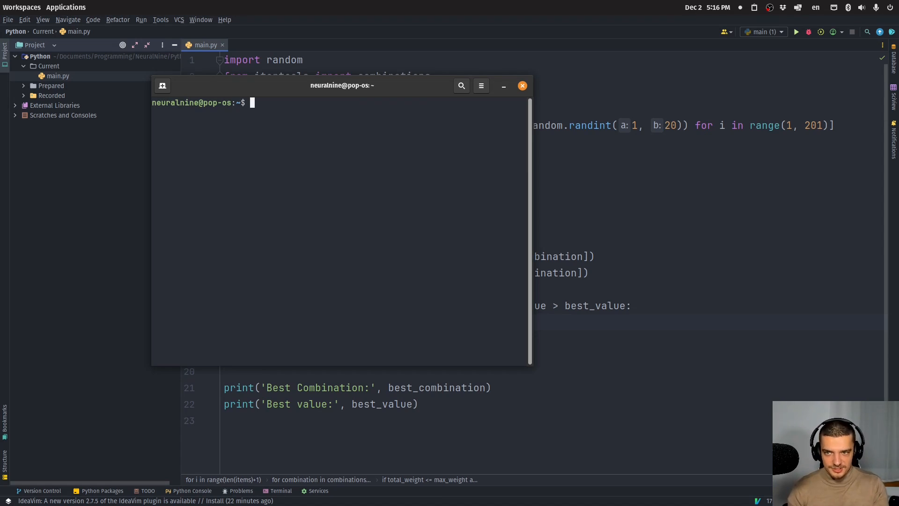
left_click(521, 85)
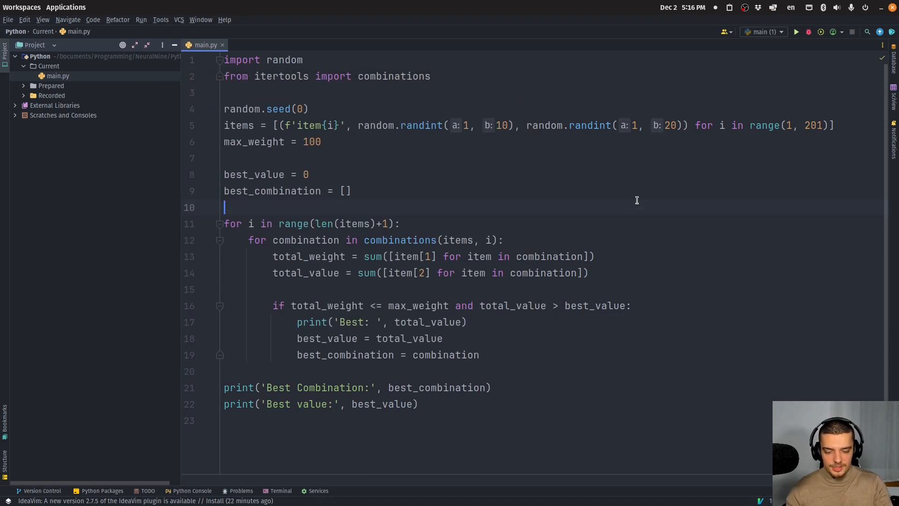
Rerun main.py, then ps aux | grep python in the terminal and select PID 52555
left_click(795, 32)
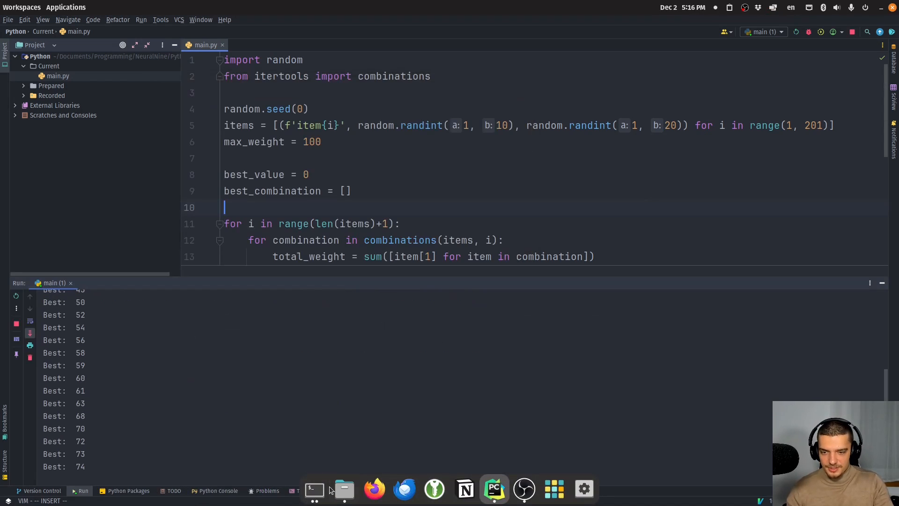
left_click(313, 489)
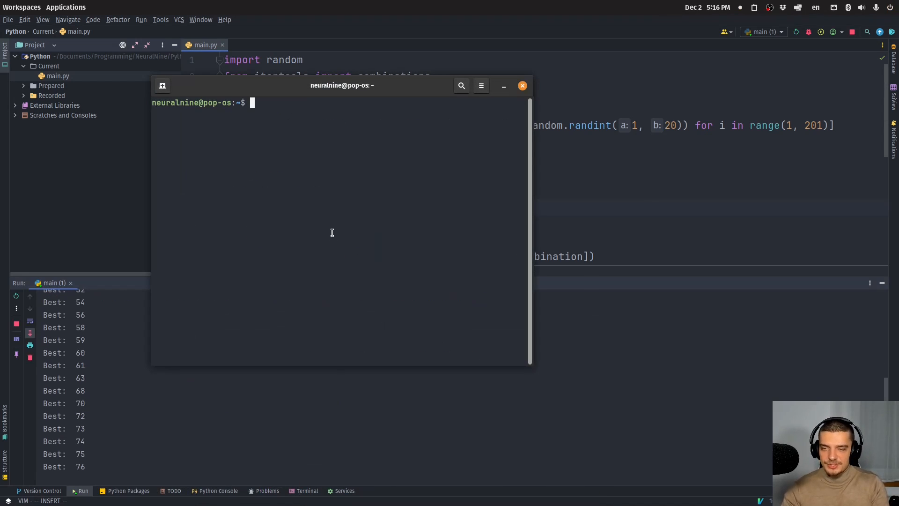
type("ps aux |")
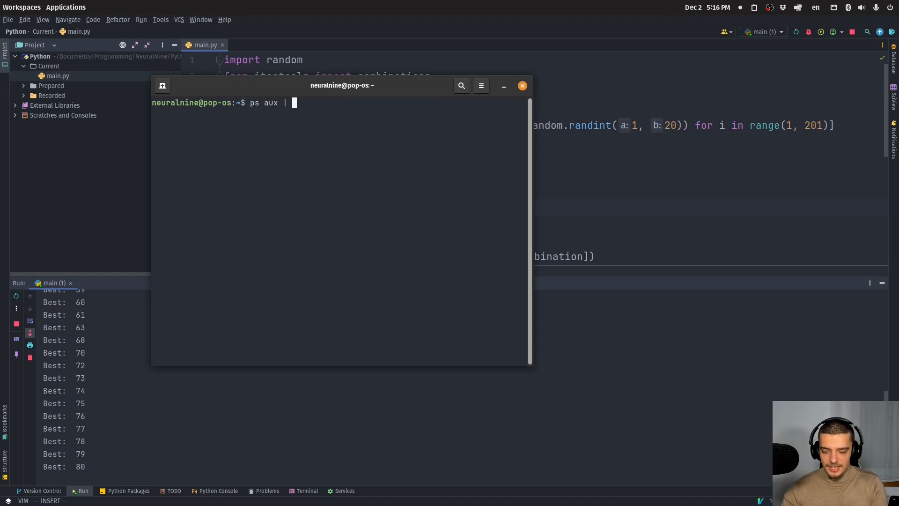
type("grep python")
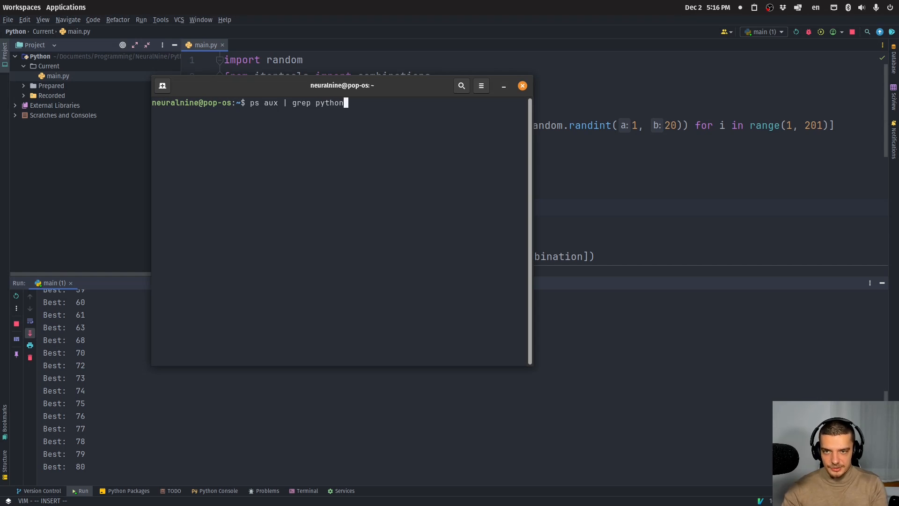
key("Return")
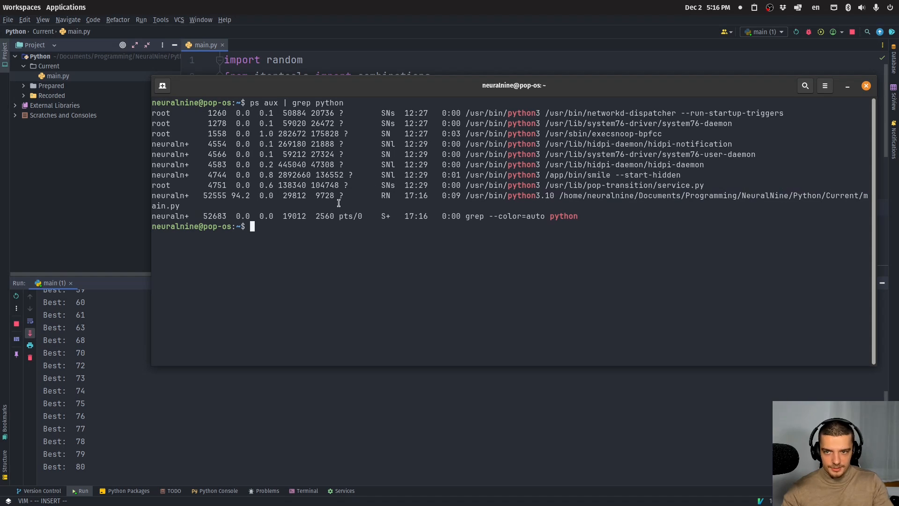
double_click(211, 195)
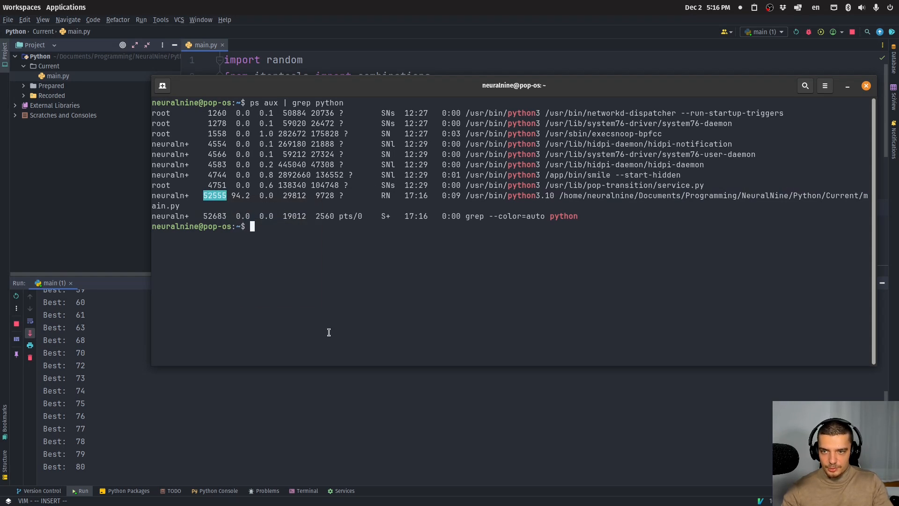
Attach the debugger with sudo gdb -p 52555
type("s")
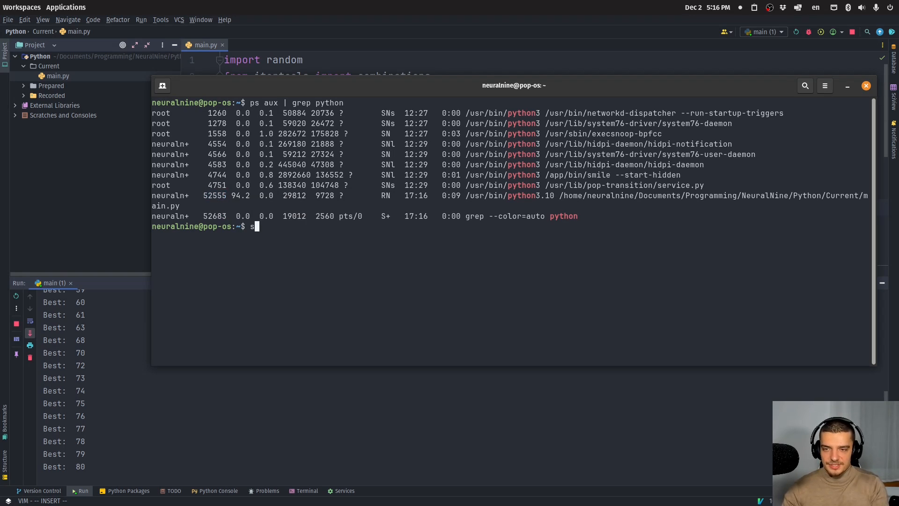
type("udo gdb")
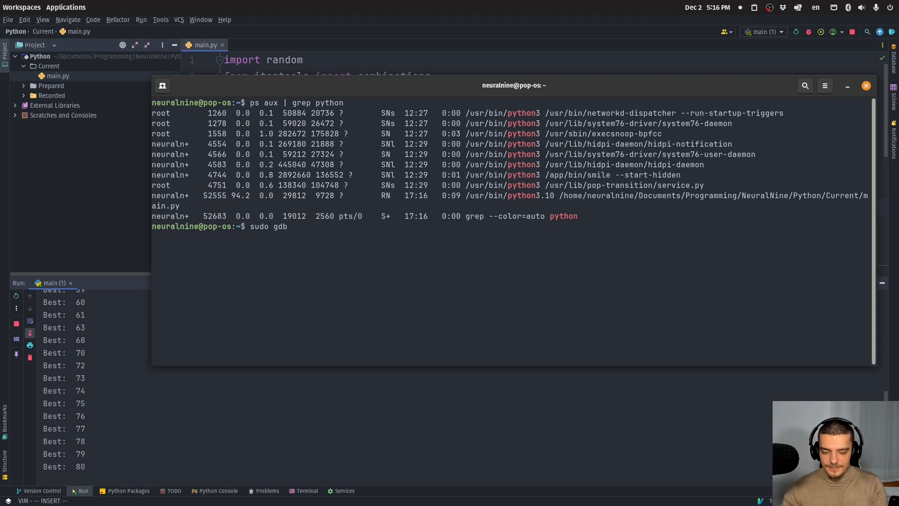
type("-p 52555")
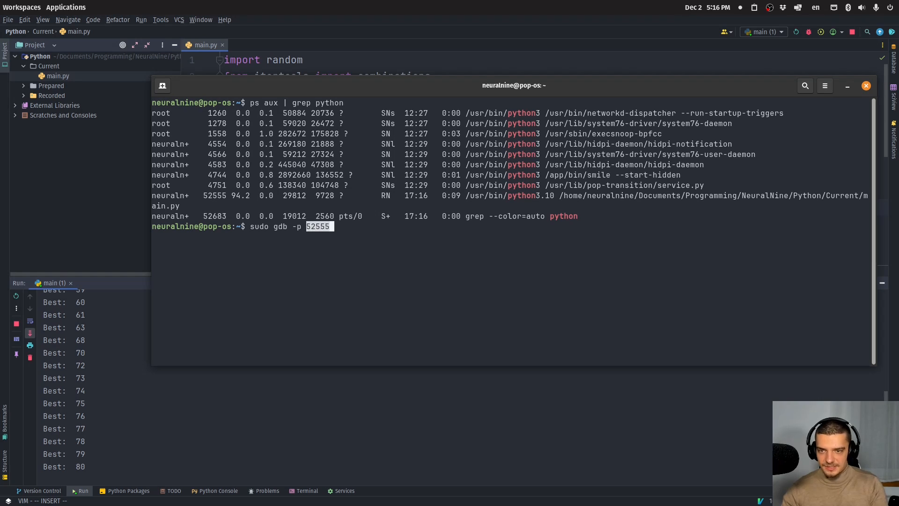
key("Return")
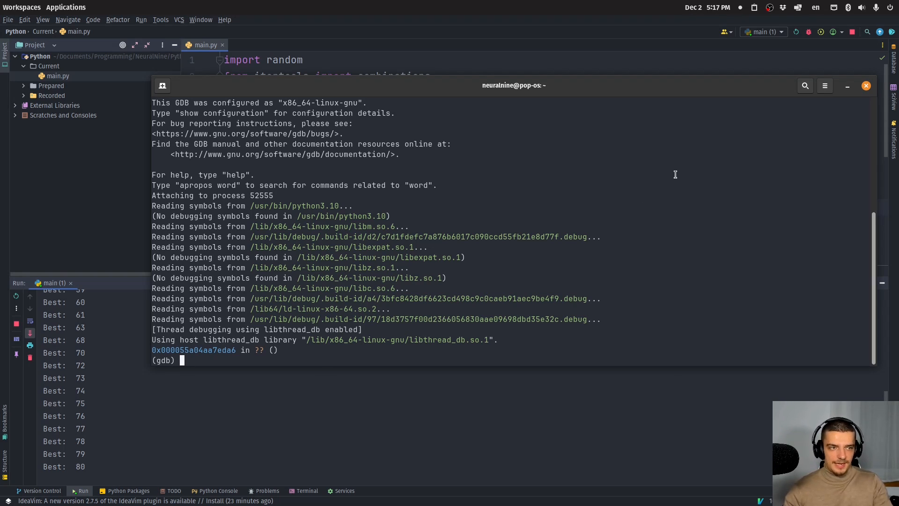
mouse_move(630, 197)
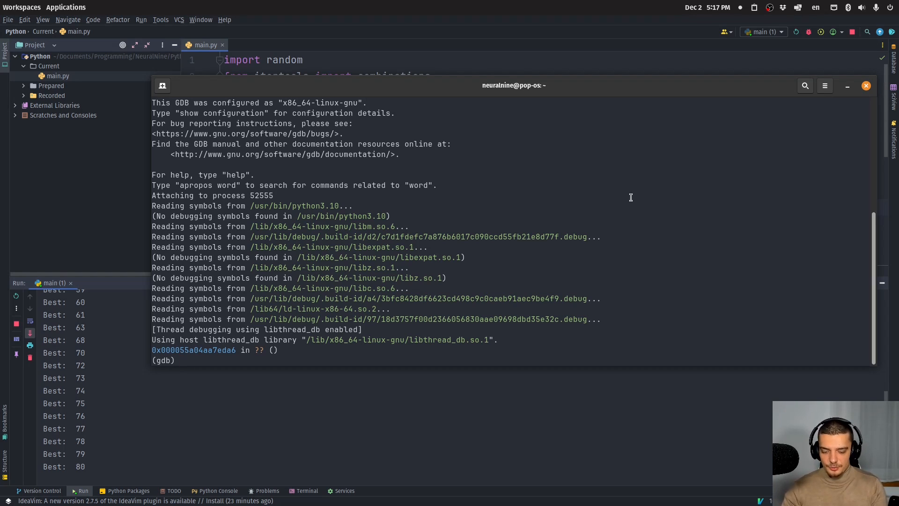
Call (void)PyRun_SimpleString("print('Hello World')") several times, then start a print of best_combination
type("call")
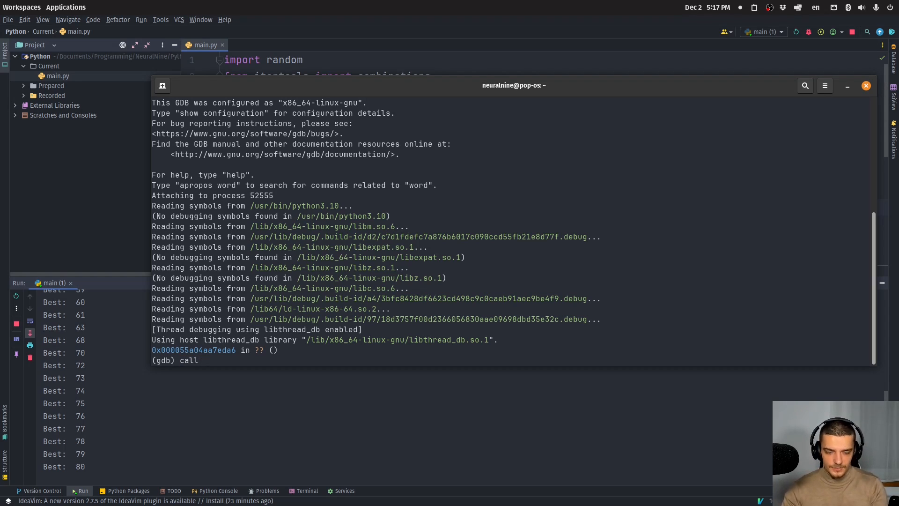
type("(void)")
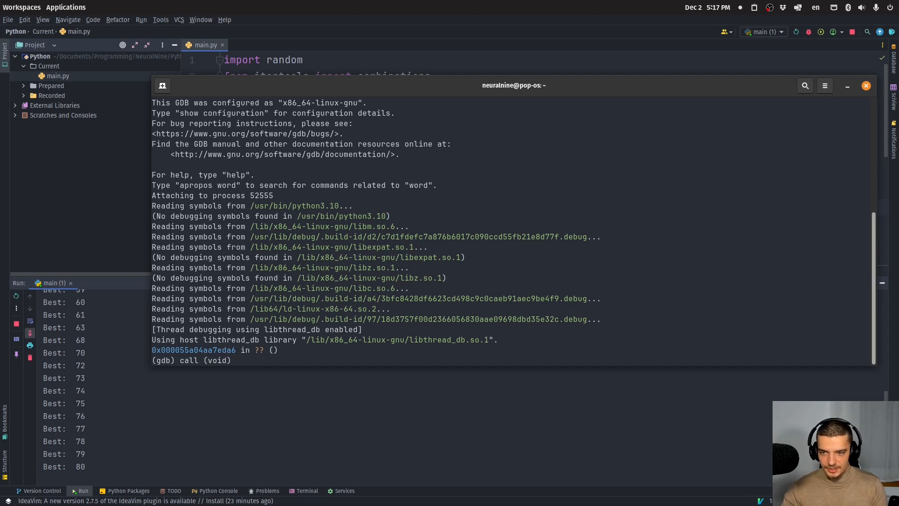
type("PyRun_")
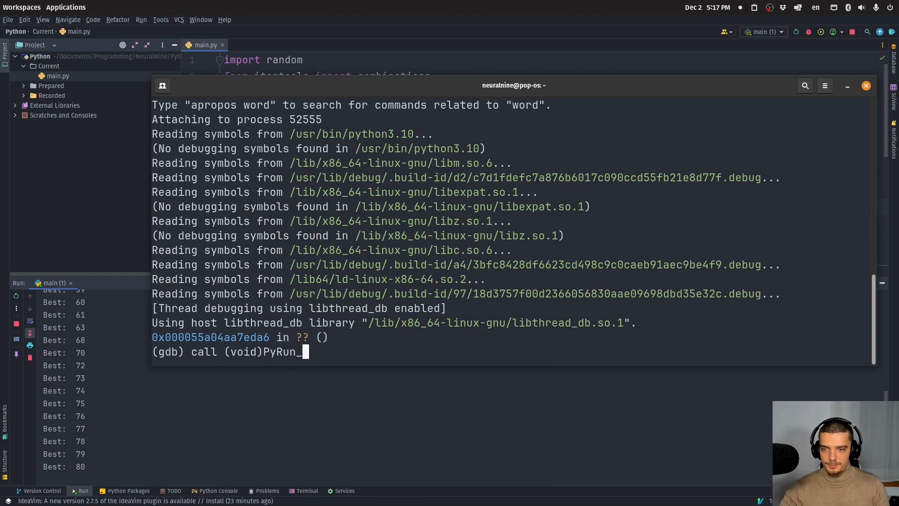
type("Simple")
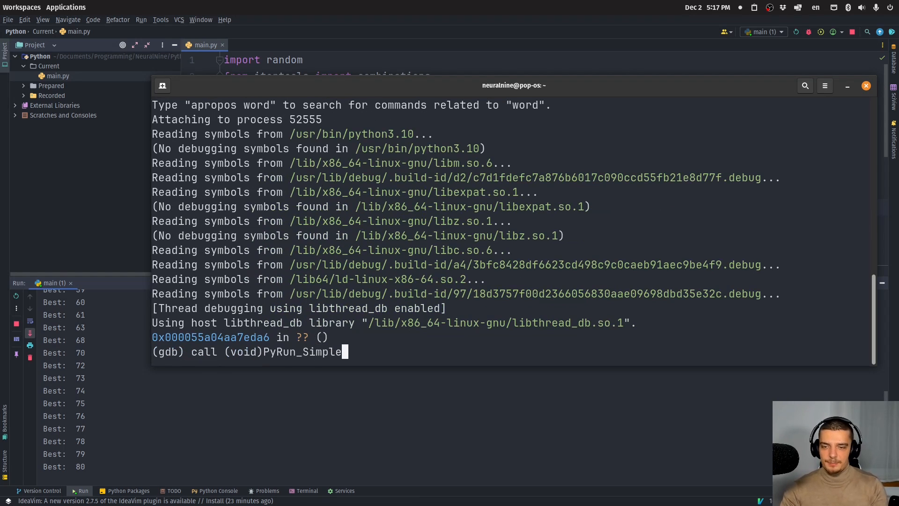
type("String()")
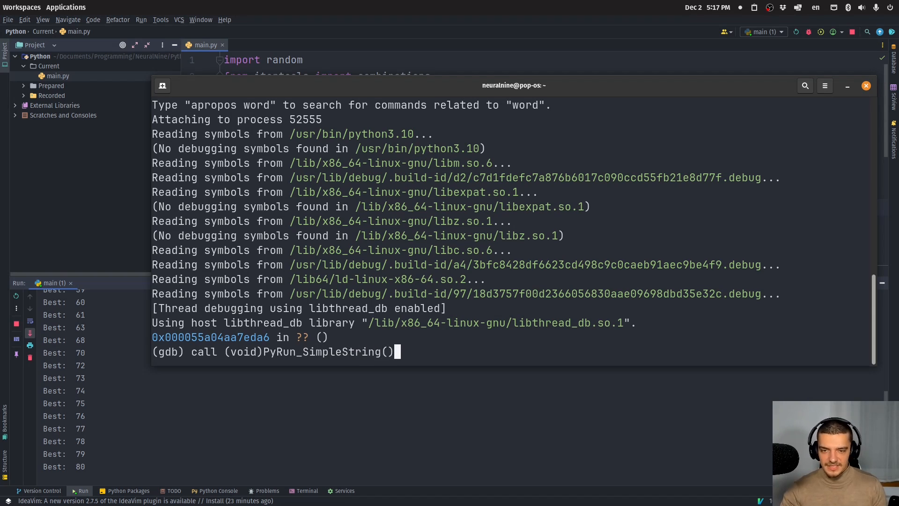
type("\"\"")
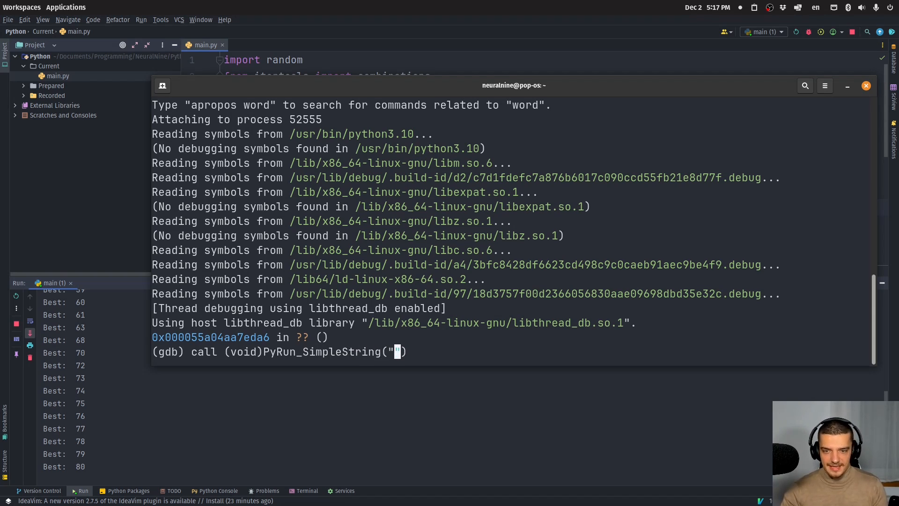
type("print()")
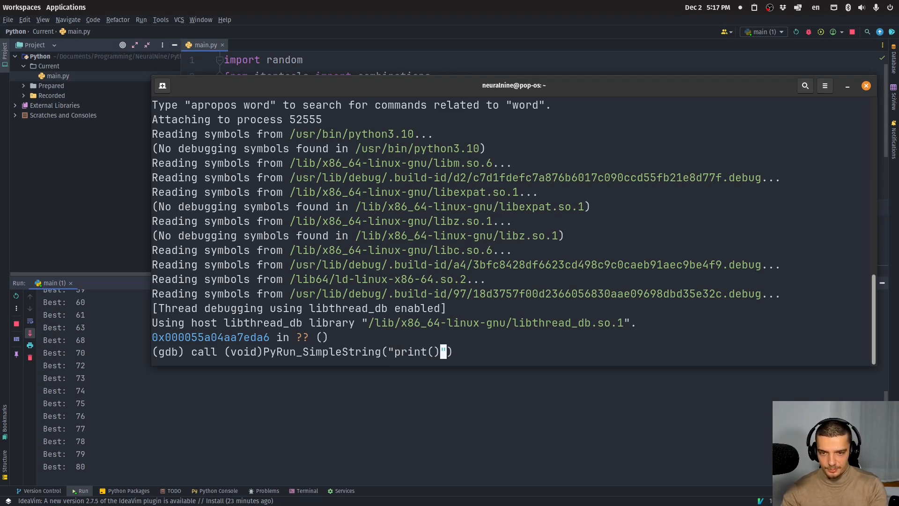
type("'He")
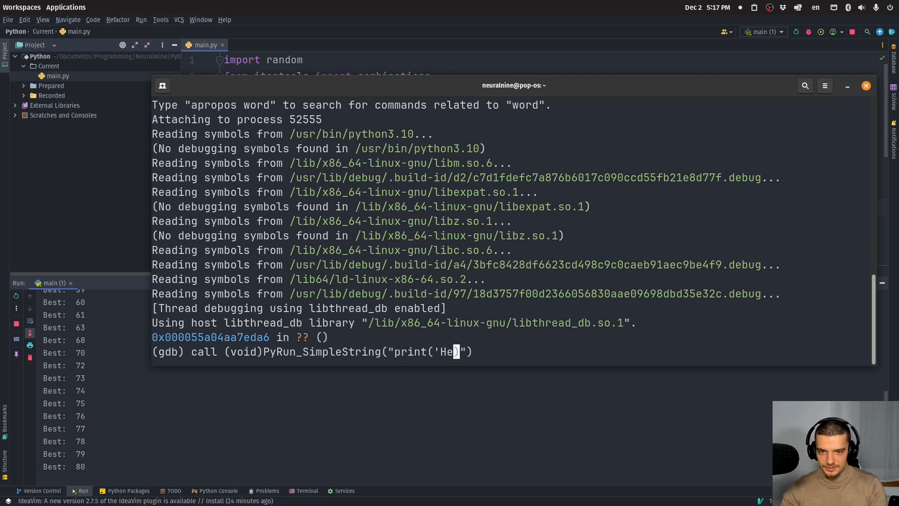
type("llo World'")
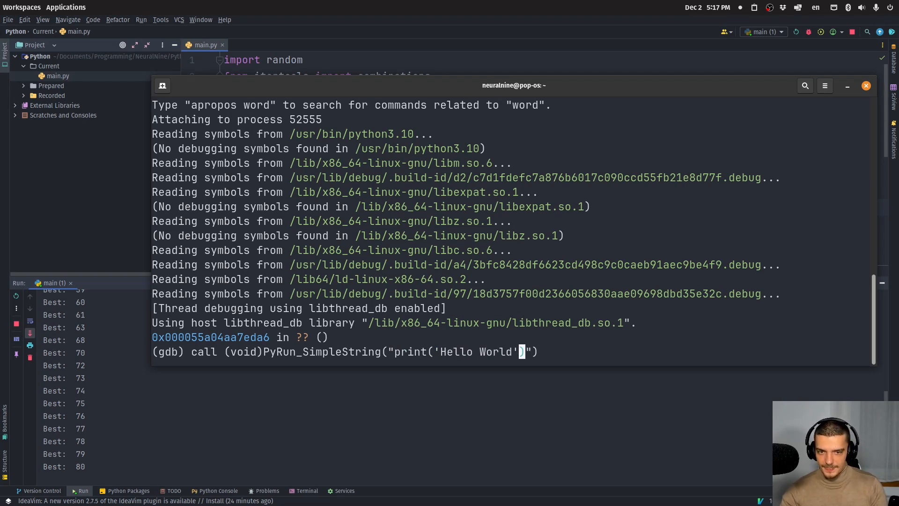
key("Return")
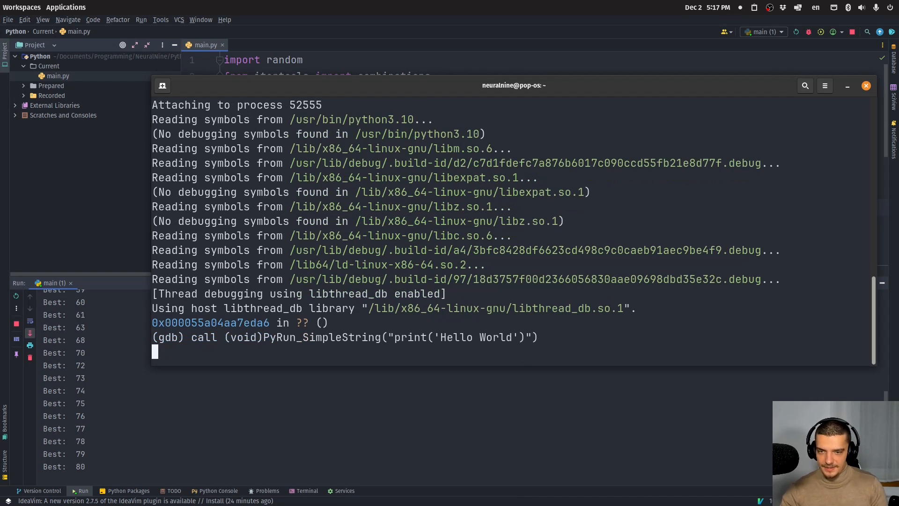
key("Return")
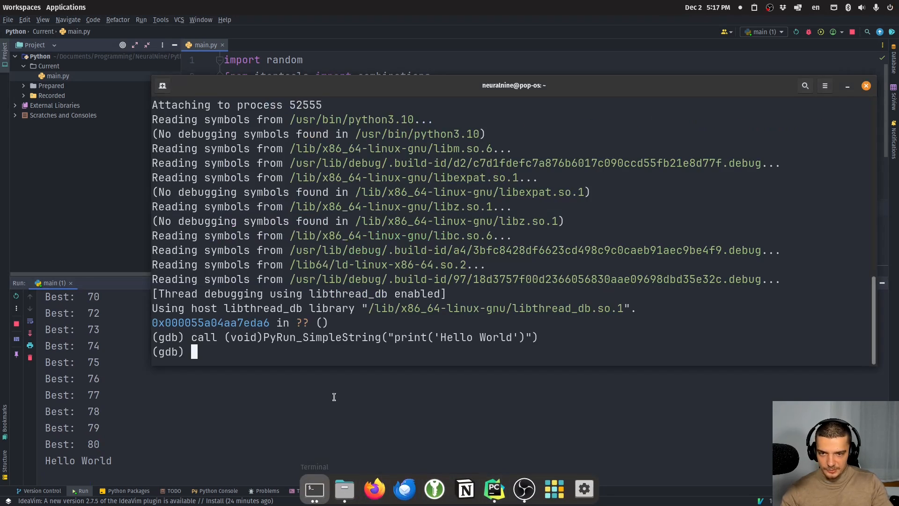
key("Return")
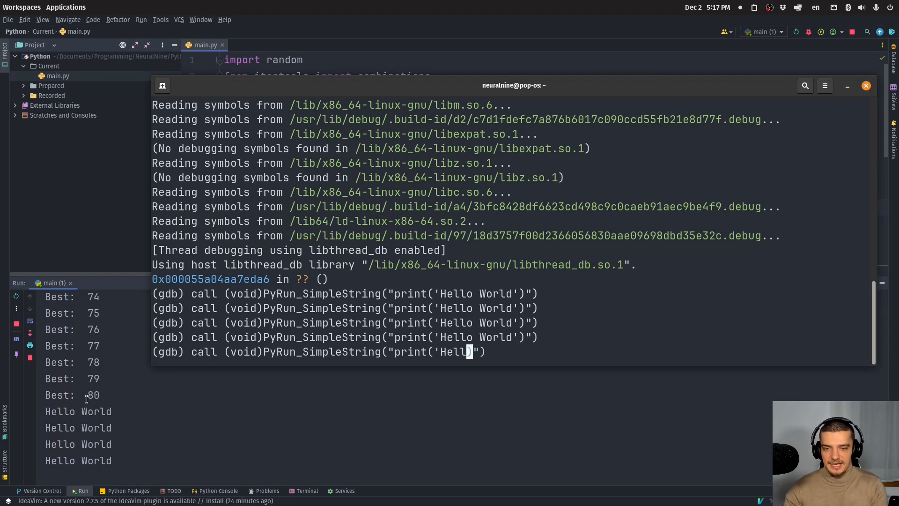
type("best_")
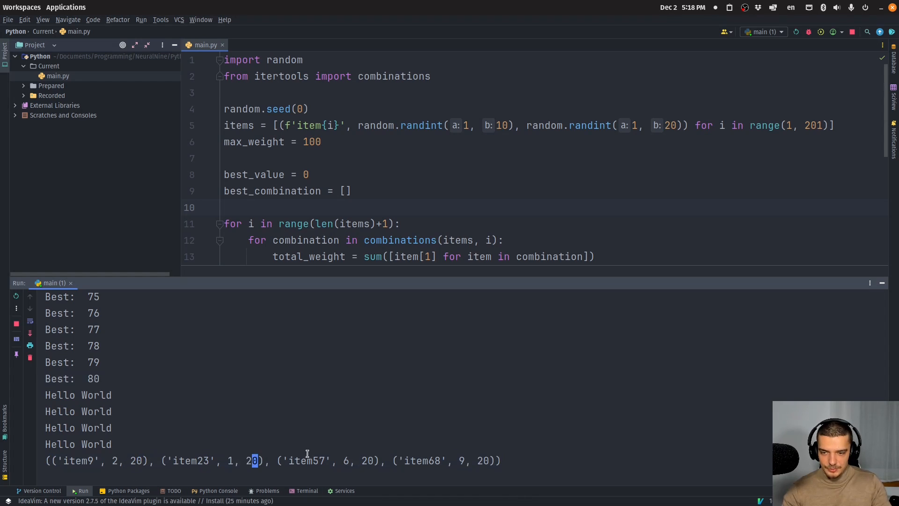
mouse_move(516, 450)
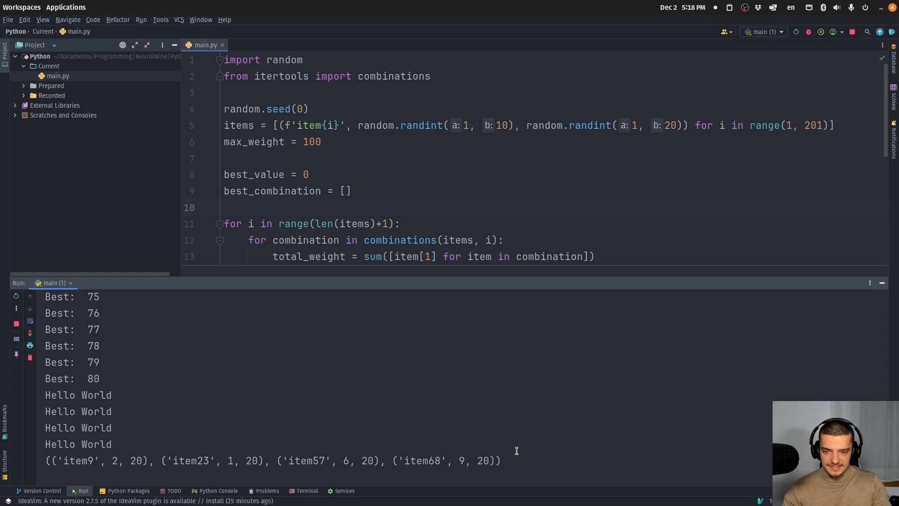
mouse_move(437, 361)
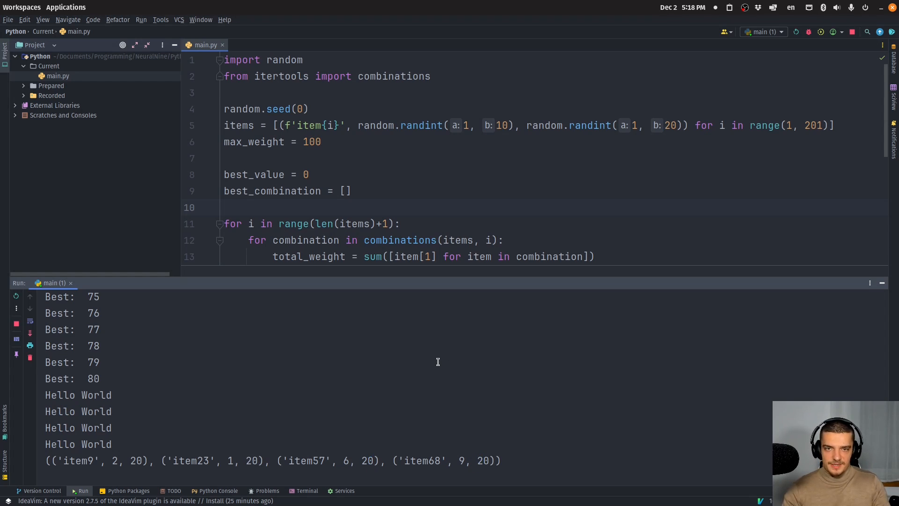
mouse_move(419, 68)
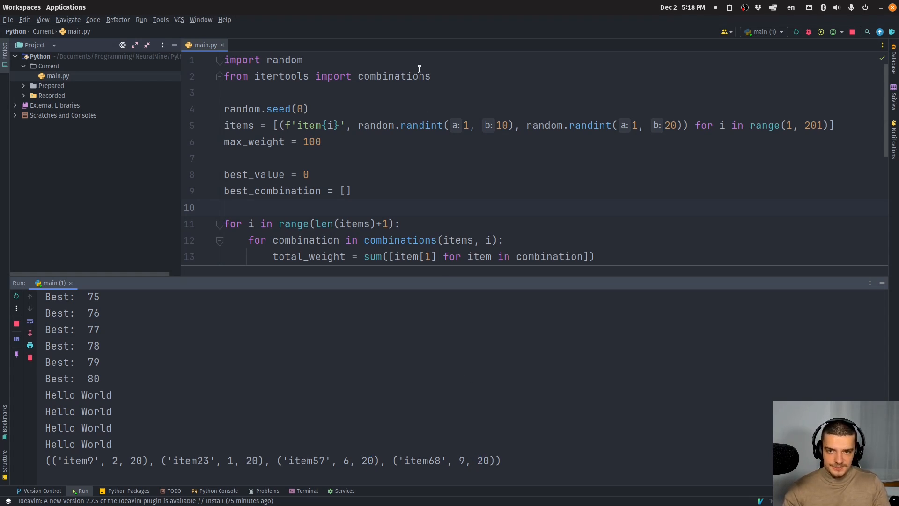
mouse_move(502, 110)
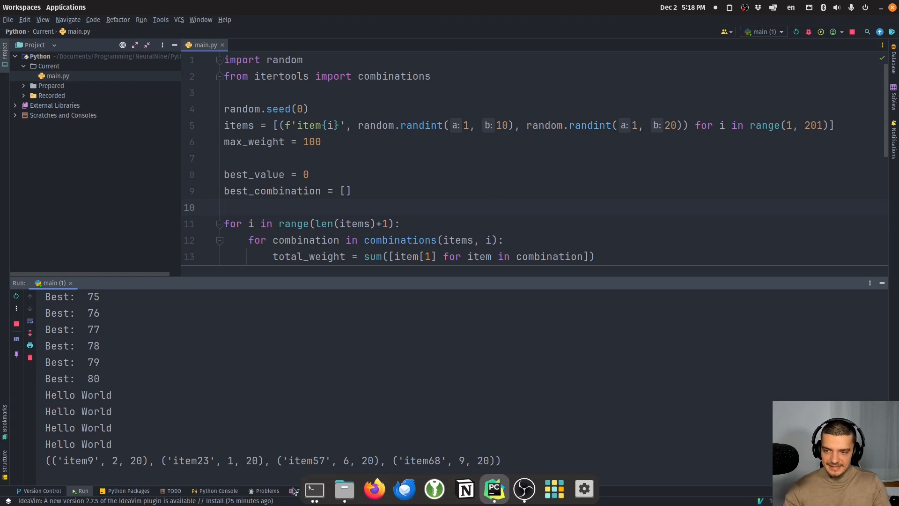
In the gdb session, inject 'import pickle' into the running knapsack script
left_click(313, 489)
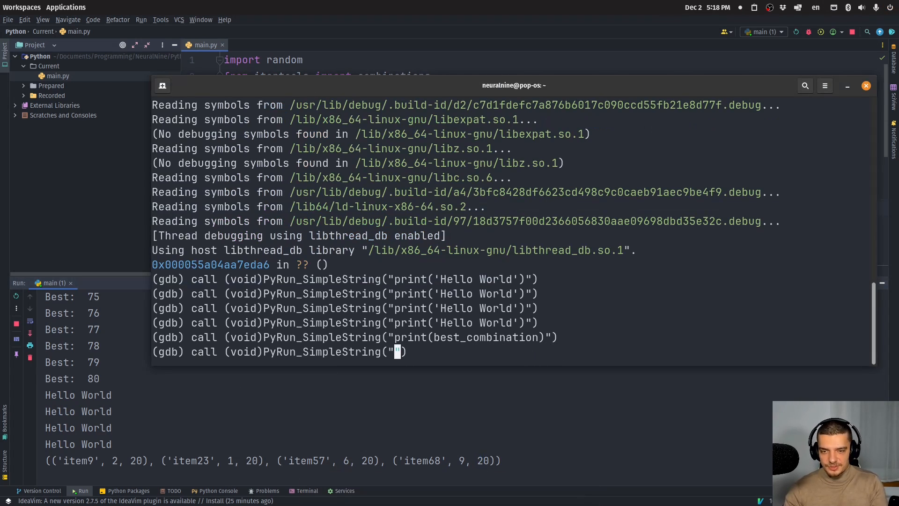
type("import pickle")
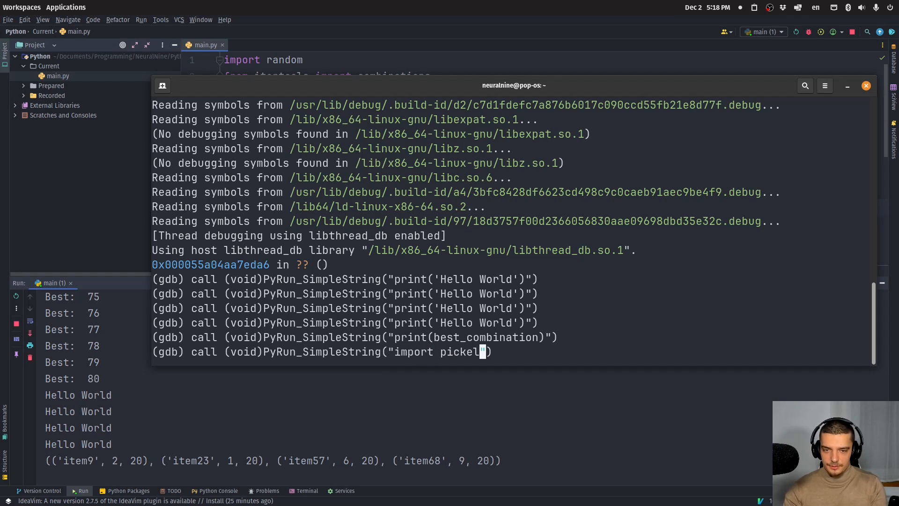
key("Return")
type("call (void)PyRun_SimpleString(\"")
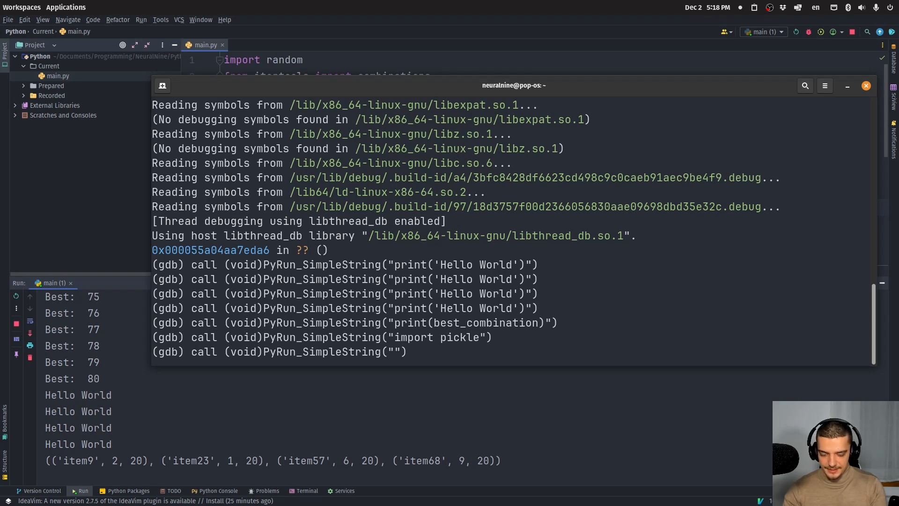
Inject f = open('mylist.txt', 'w'), revised from an initial 'mylist.pkl', 'wb' attempt
type("f = open")
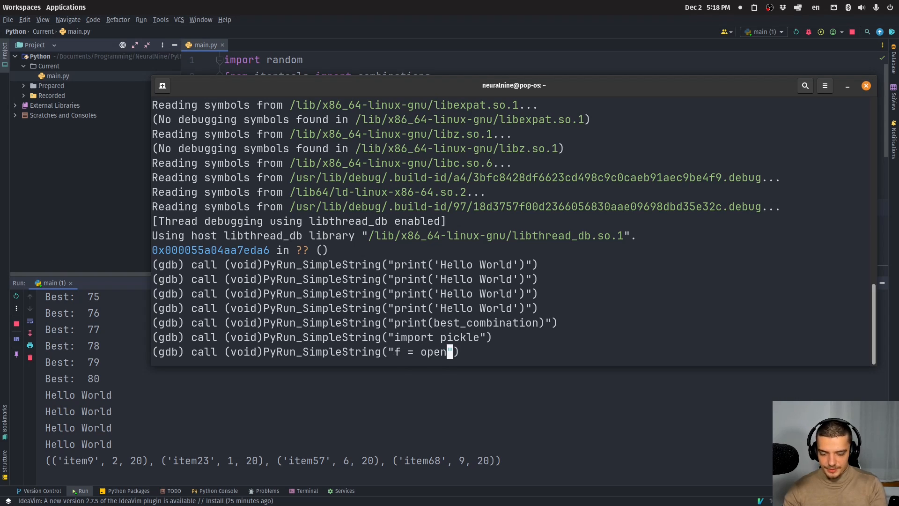
type("('")
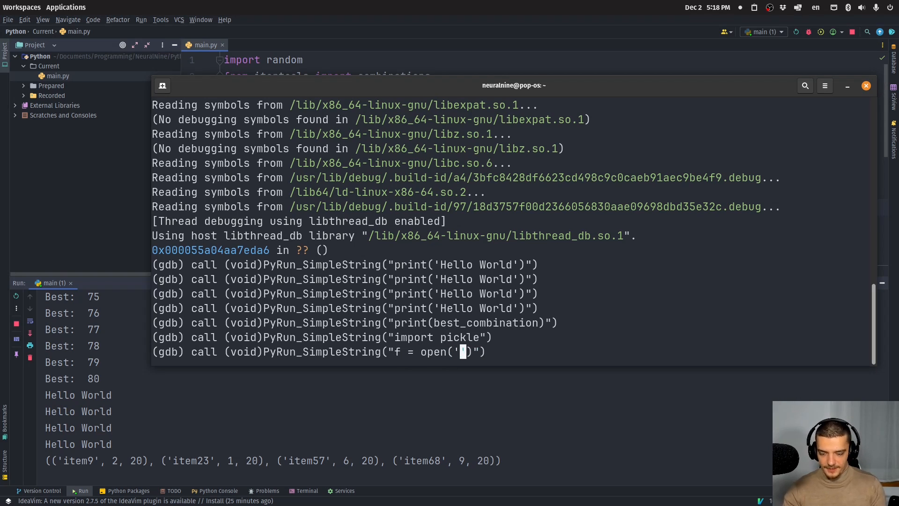
type("mylist.")
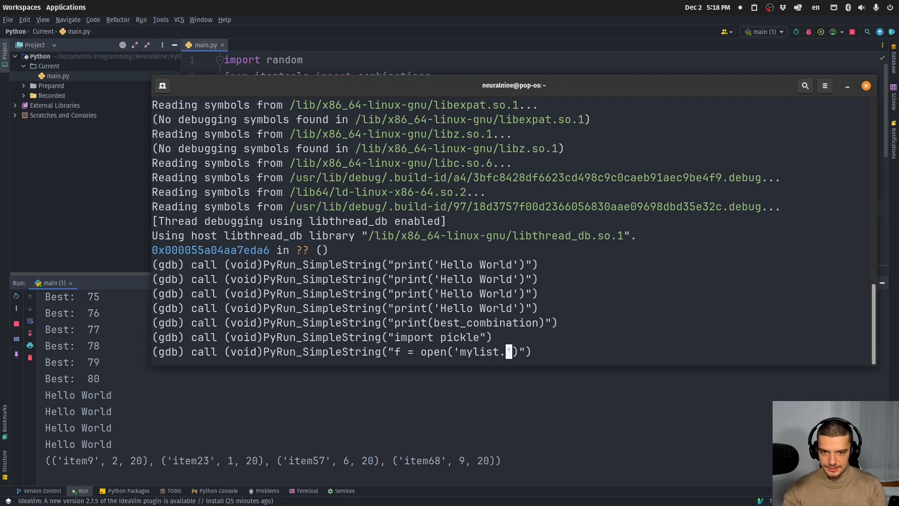
type("pkl', '")
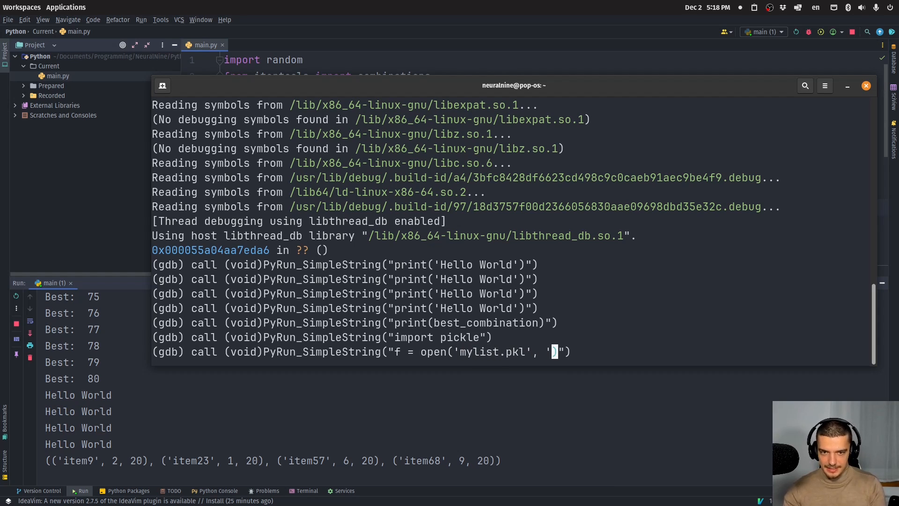
type("wb")
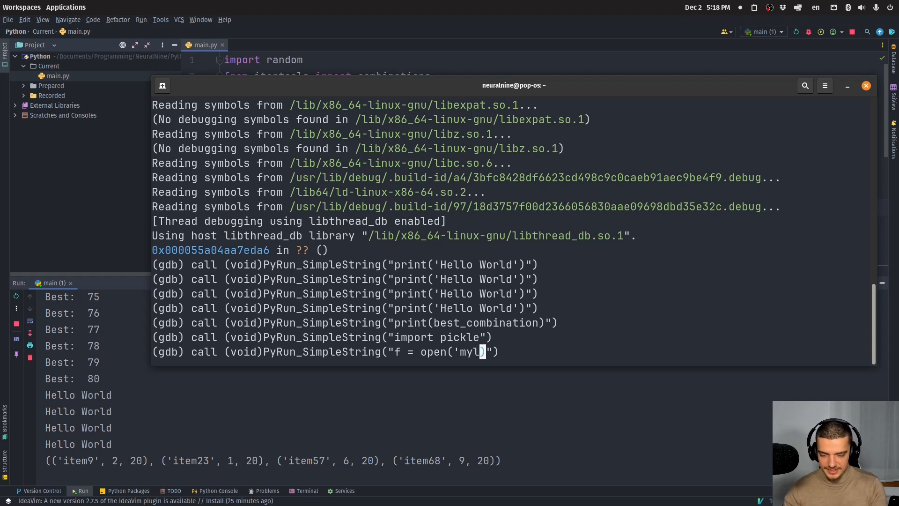
type("ist.txt")
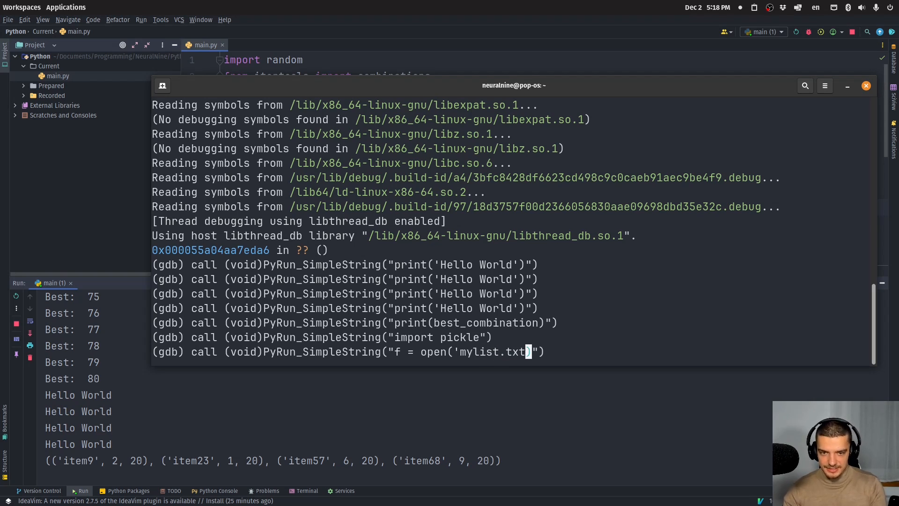
type(", 'w'")
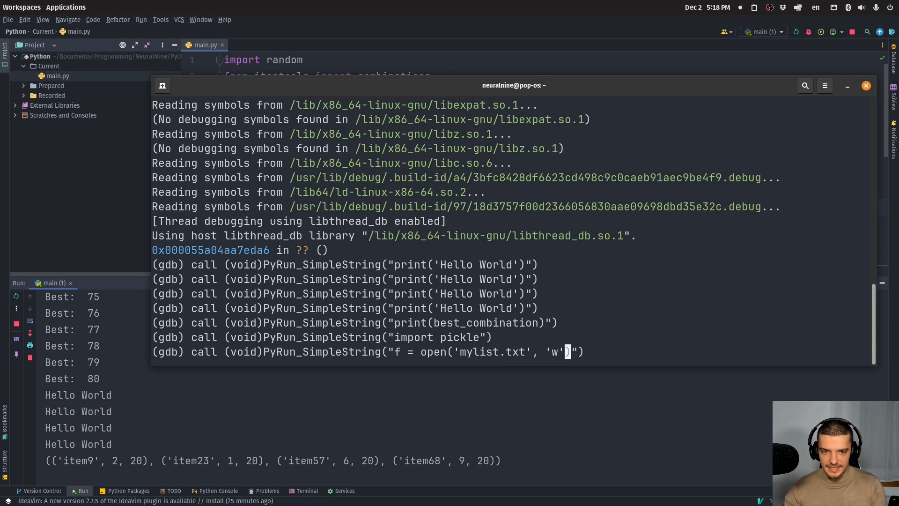
key("Return")
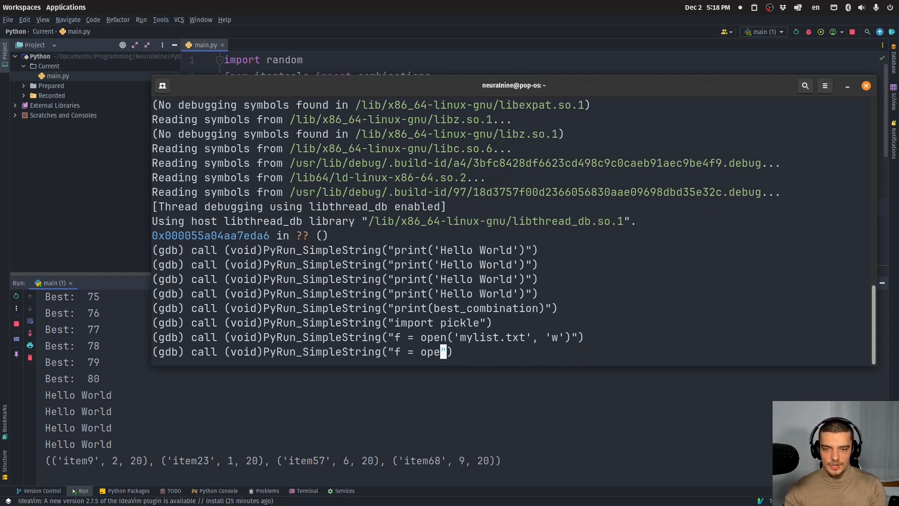
Begin the f.write(str(best_combination)) call in the gdb prompt
type("f.write(")
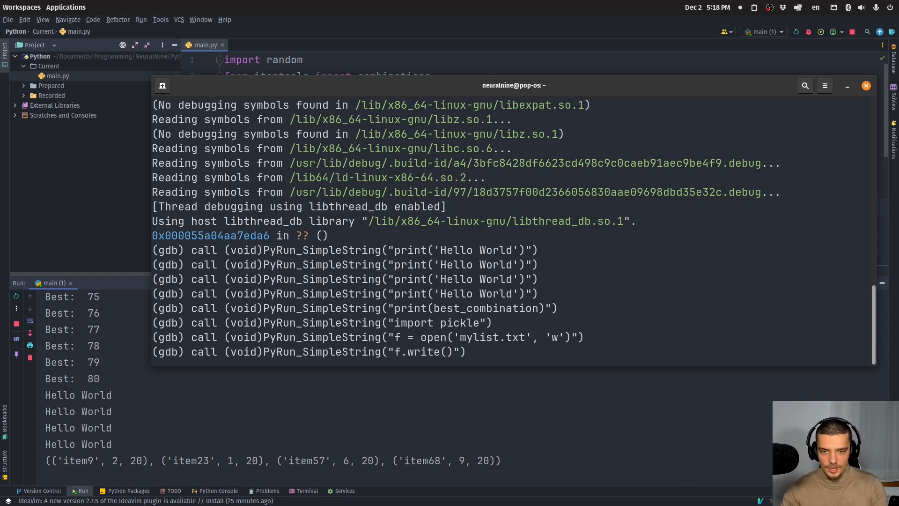
type("str")
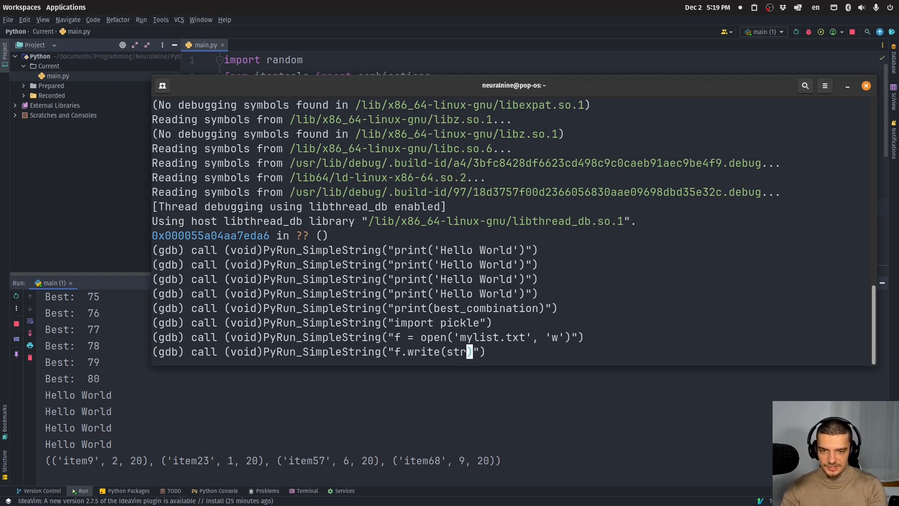
type("(best_comb")
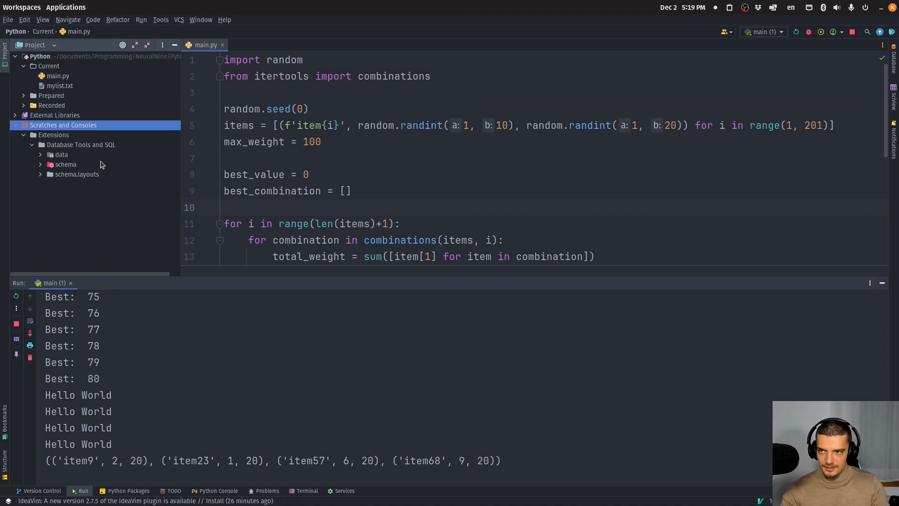
View mylist.txt in the editor and, via the debugger terminal, confirm it holds the best_combination tuple
left_click(59, 85)
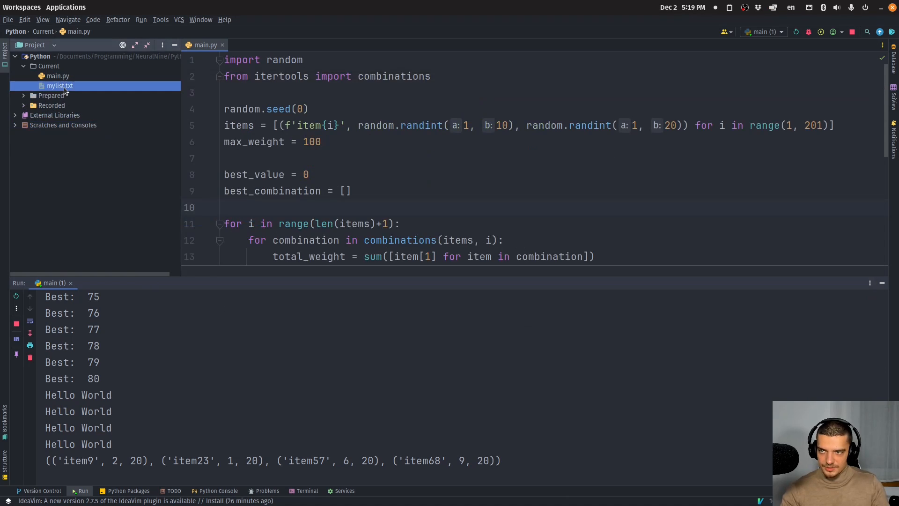
double_click(60, 85)
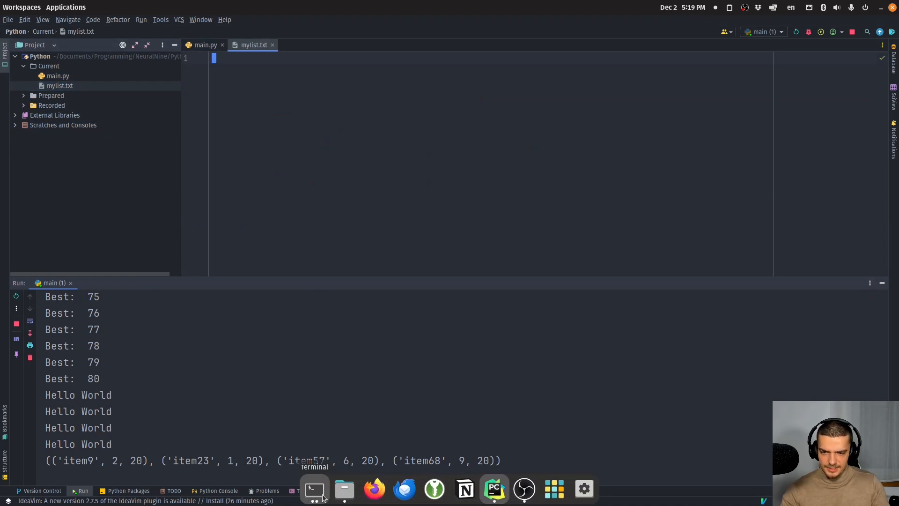
left_click(314, 488)
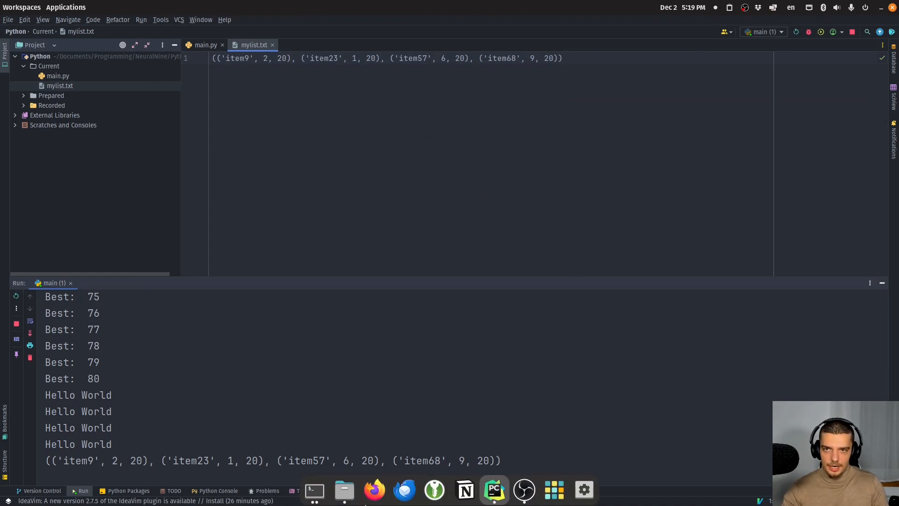
left_click(312, 490)
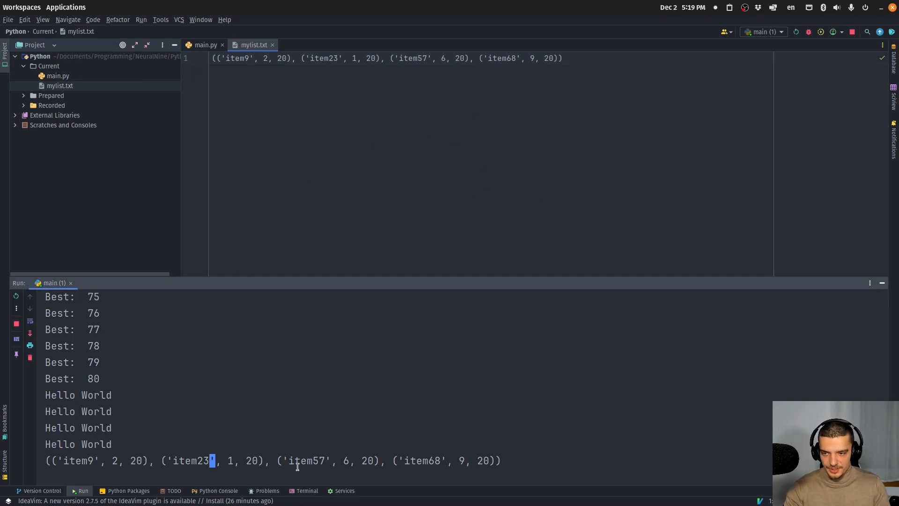
mouse_move(175, 365)
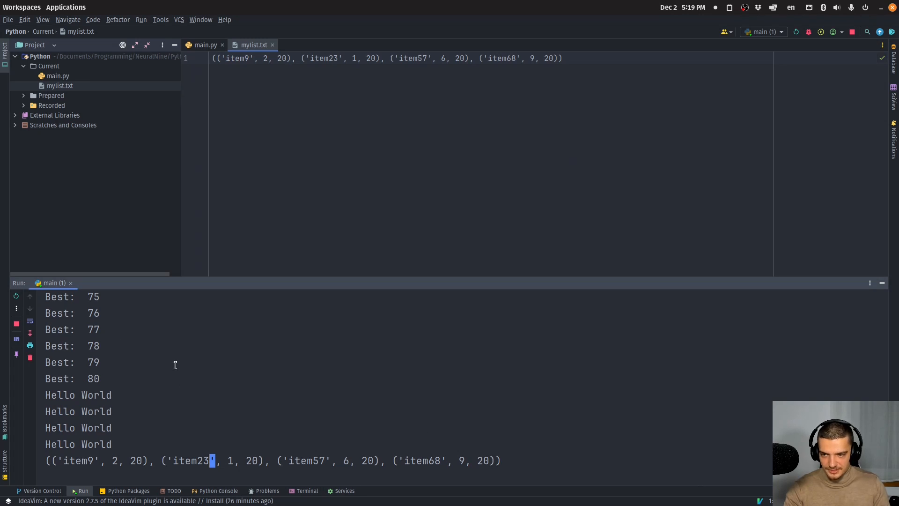
mouse_move(180, 339)
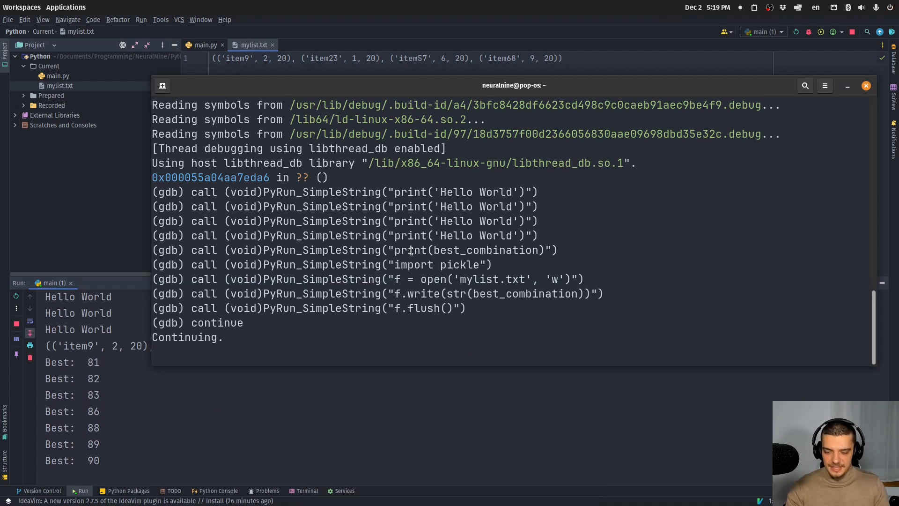
Resume and re-interrupt the script, view its printed best_combination, then detach gdb
key("ctrl+c")
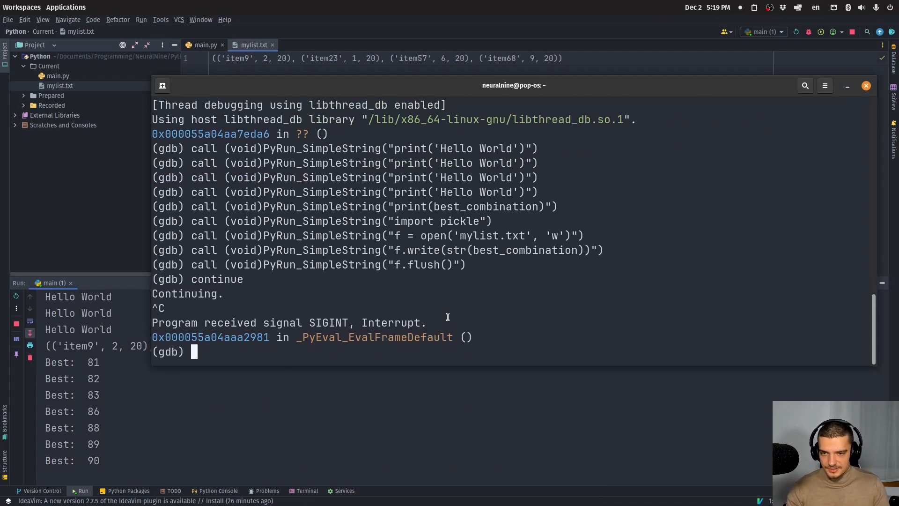
type("continue")
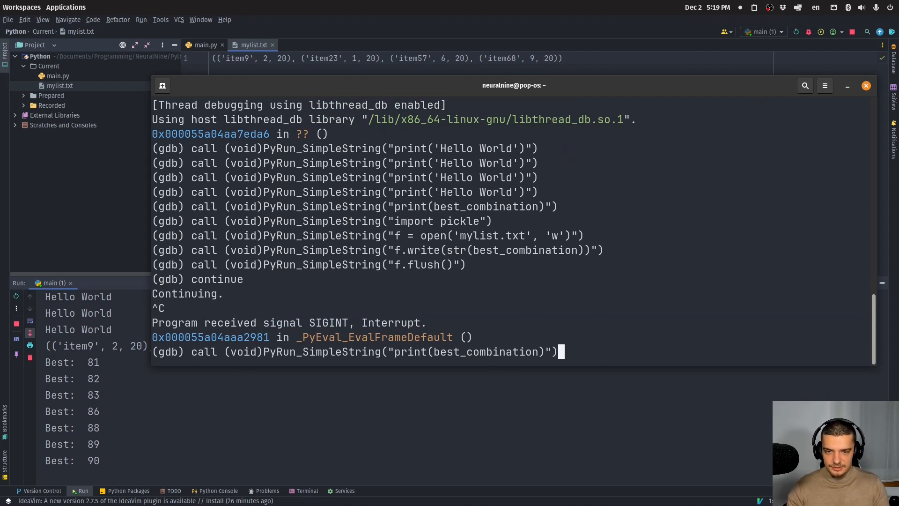
left_click(865, 85)
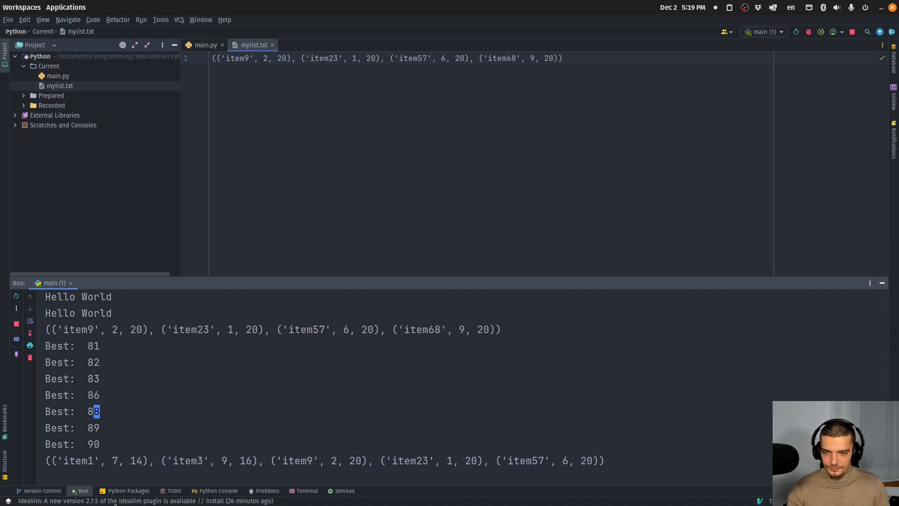
mouse_move(288, 269)
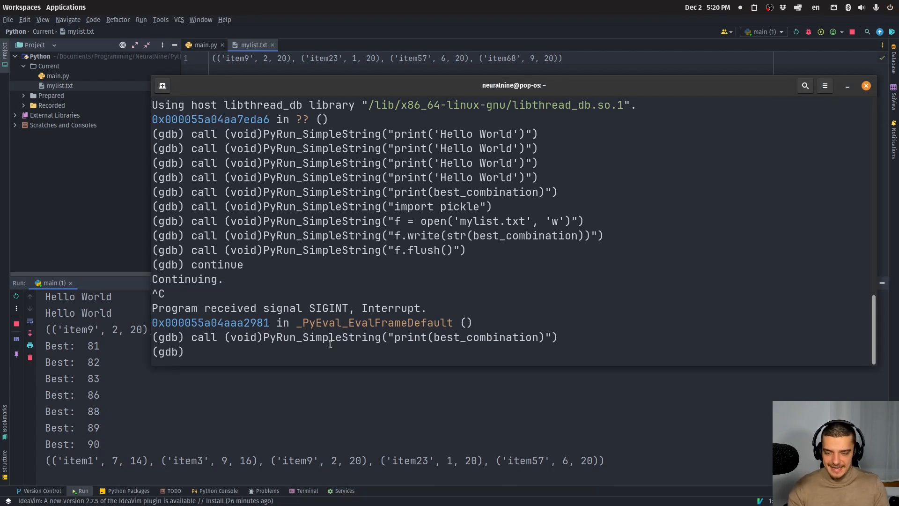
type("detach")
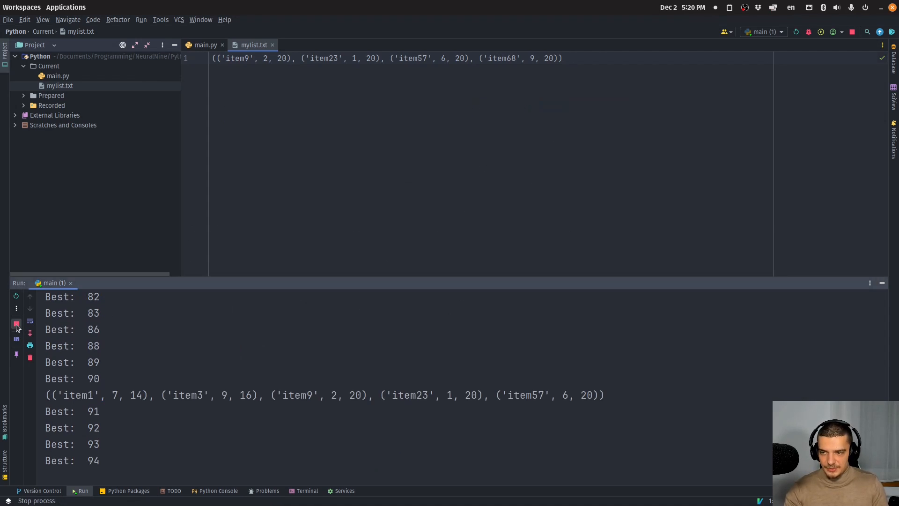
Stop the running knapsack script and return to main.py in the editor
left_click(16, 324)
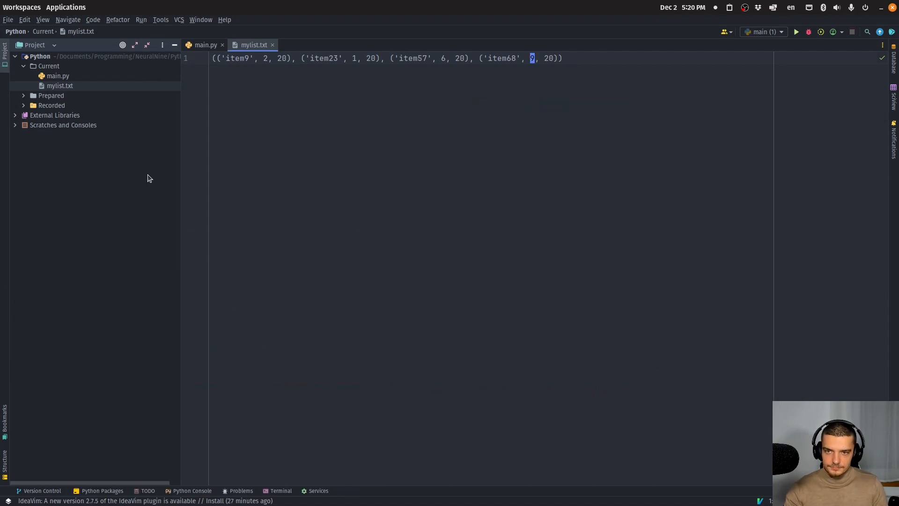
left_click(205, 45)
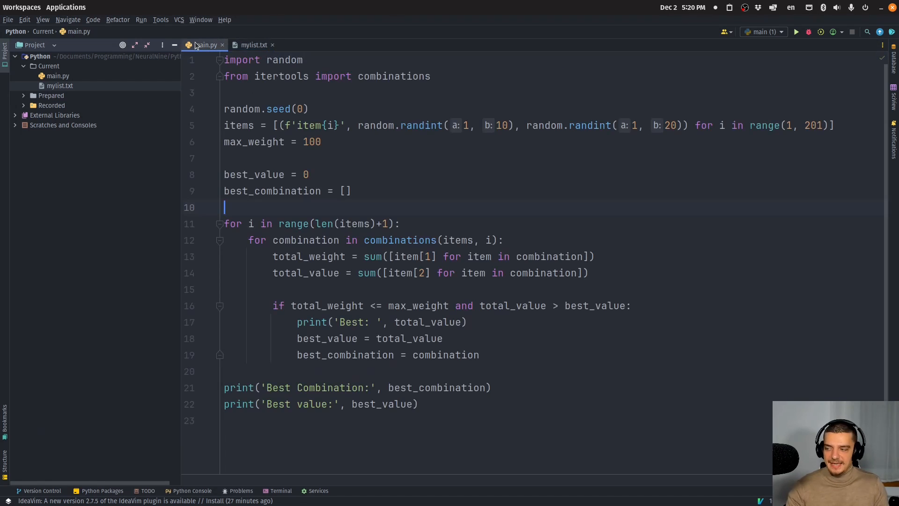
mouse_move(204, 45)
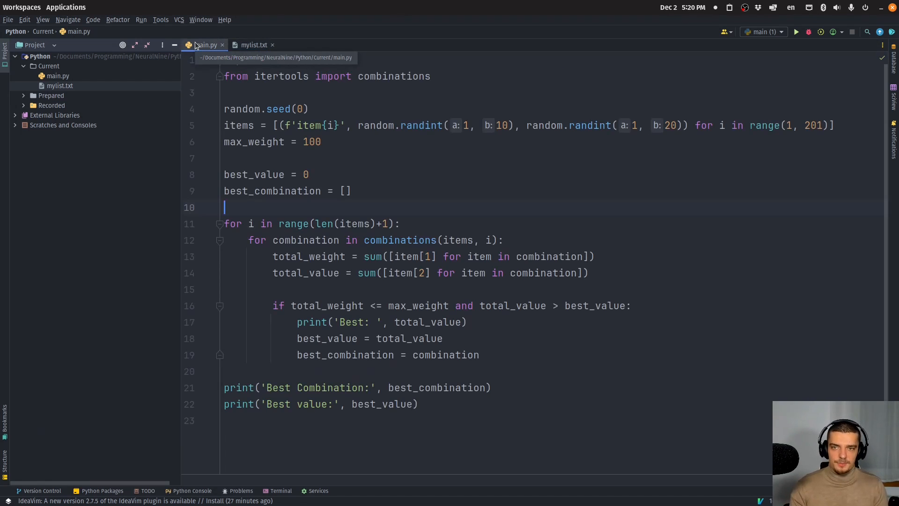